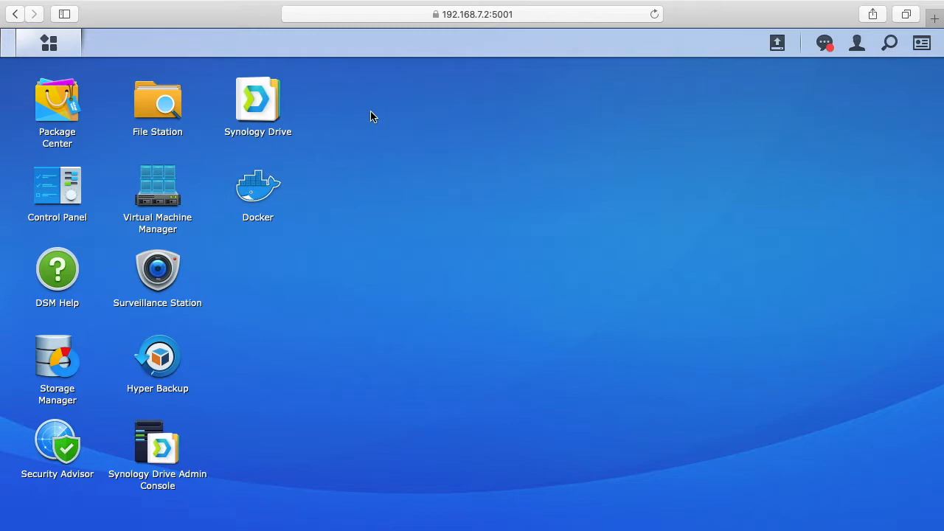
{"action": "mouse_move", "coordinate": [258, 185]}
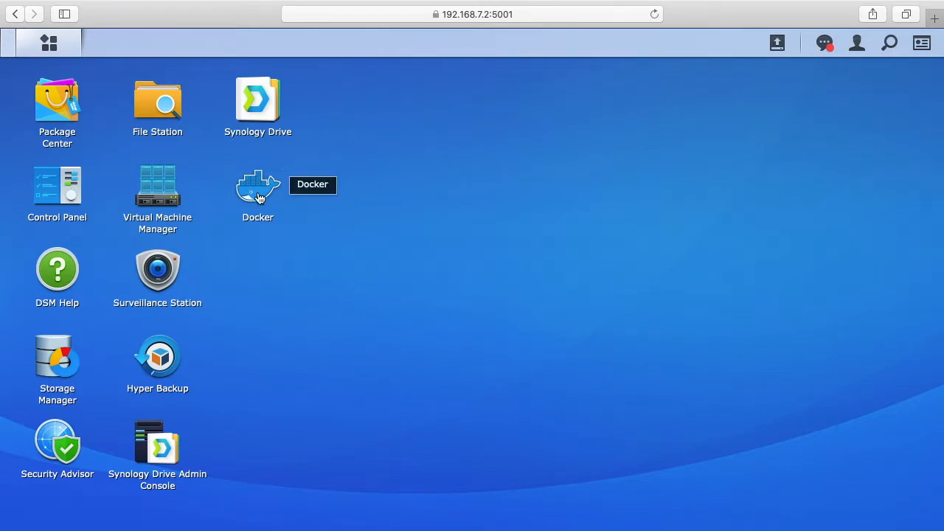
{"action": "mouse_move", "coordinate": [210, 196]}
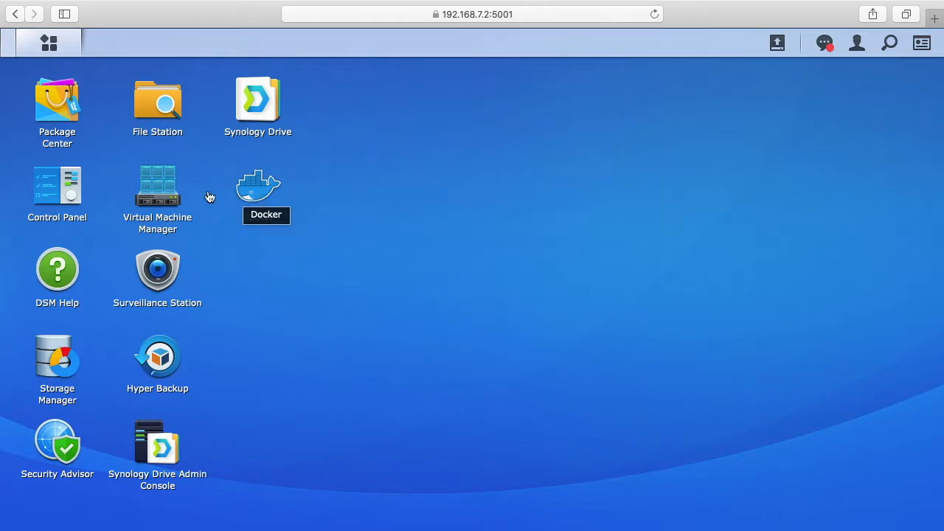
{"action": "mouse_move", "coordinate": [57, 100]}
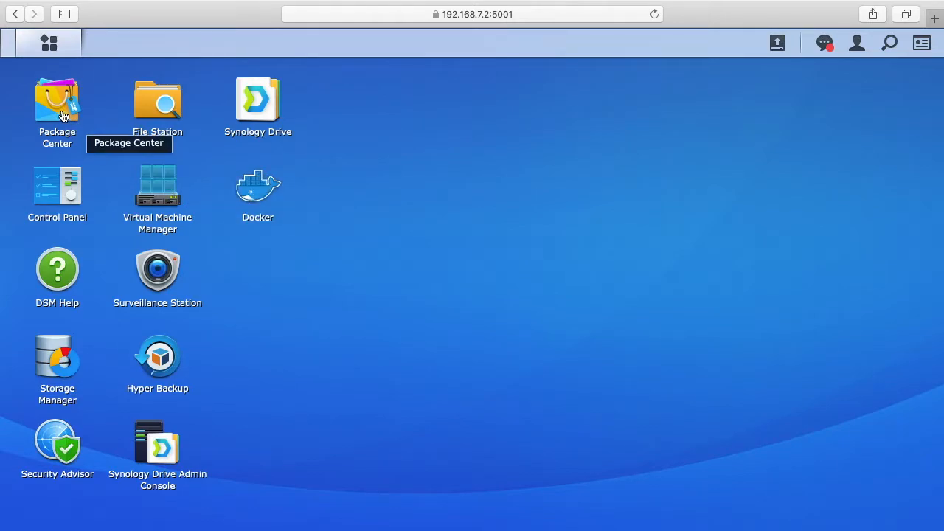
{"action": "mouse_move", "coordinate": [257, 185]}
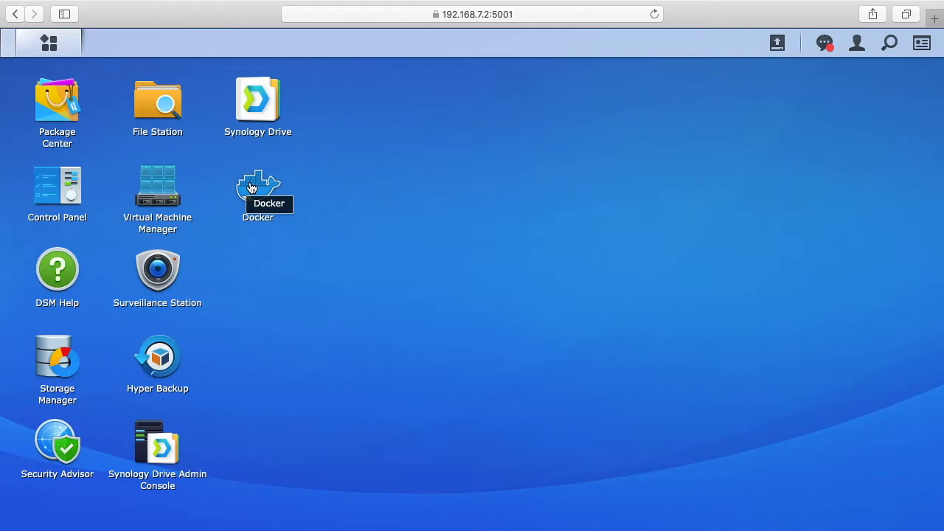
{"action": "mouse_move", "coordinate": [49, 43]}
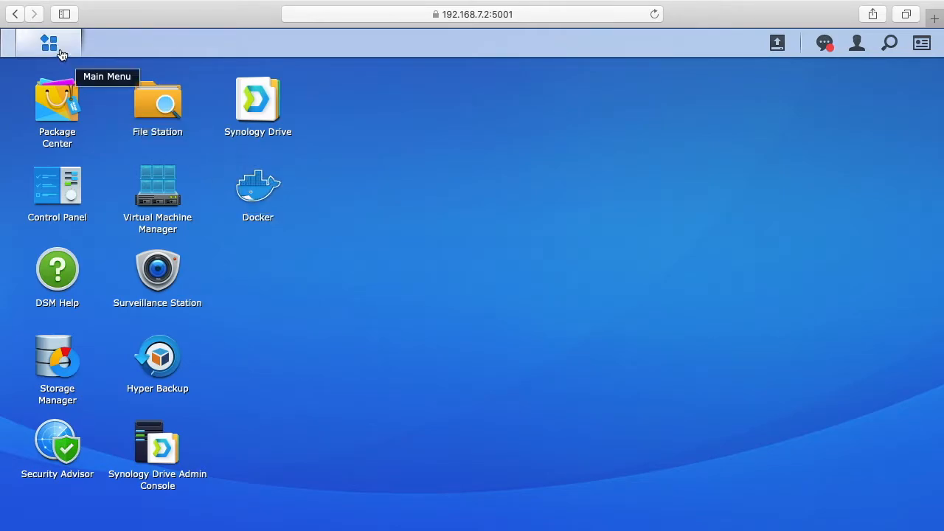
- Launch File Station from the desktop and show its Create menu options
{"action": "left_click", "coordinate": [48, 42]}
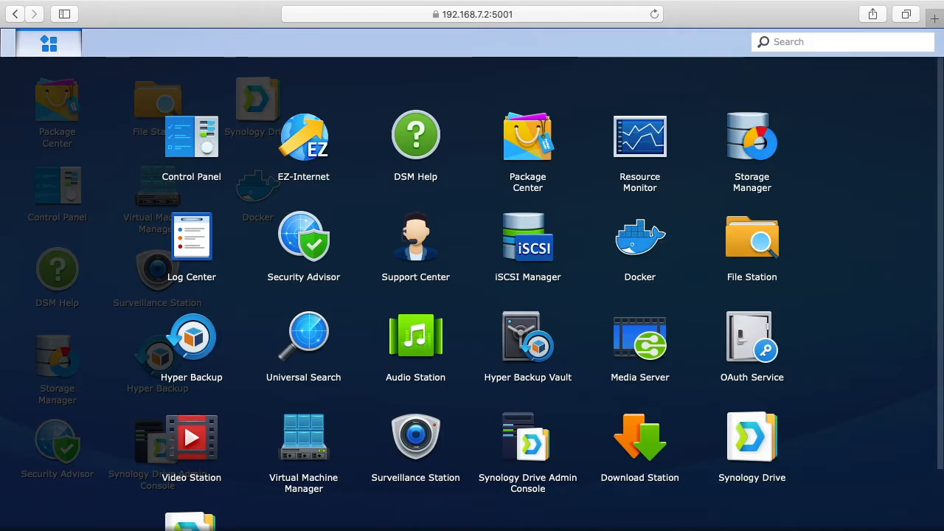
{"action": "left_click", "coordinate": [49, 42]}
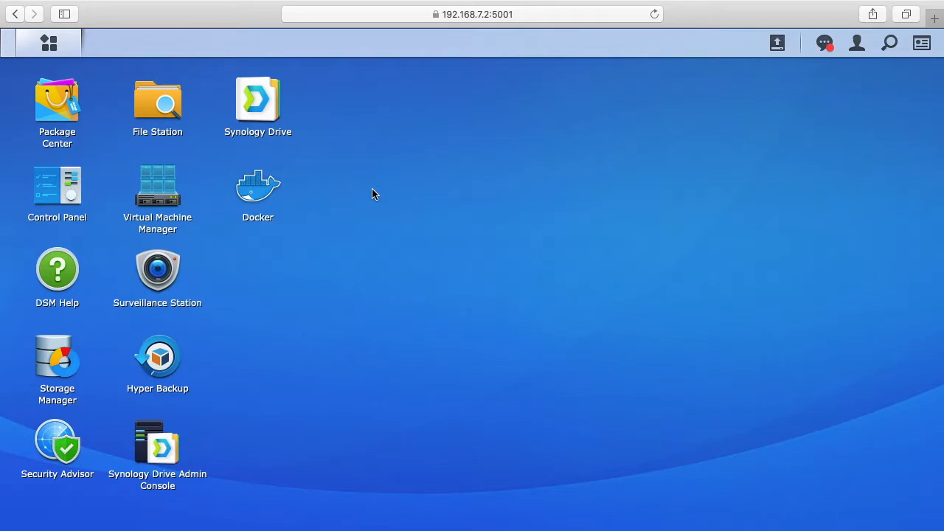
{"action": "mouse_move", "coordinate": [157, 103]}
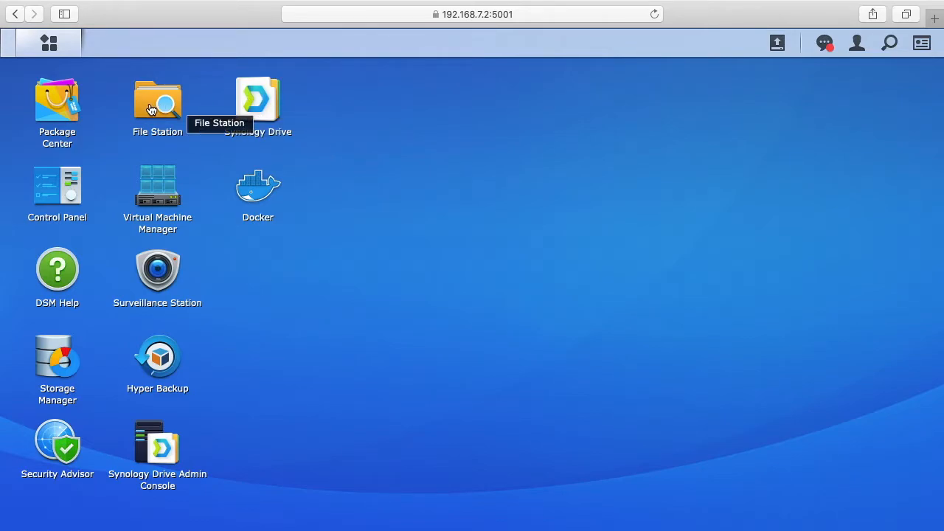
{"action": "double_click", "coordinate": [157, 100]}
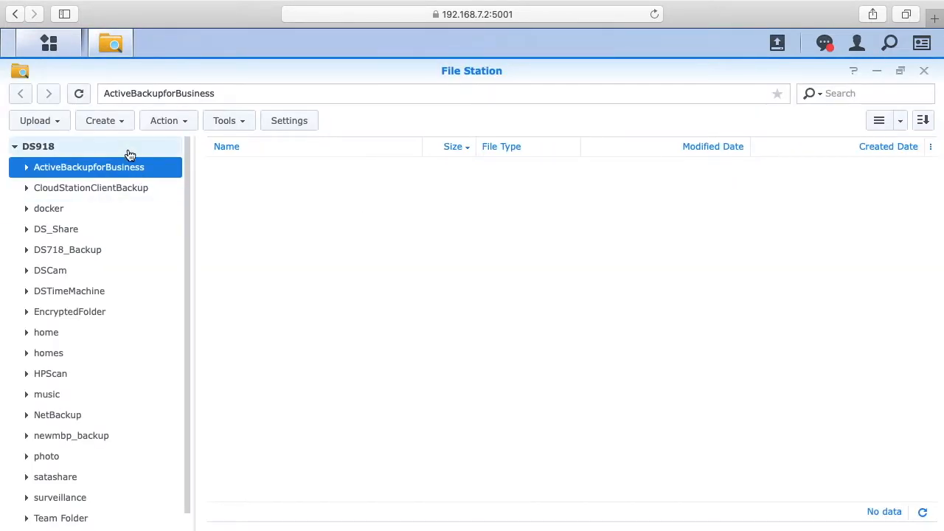
{"action": "left_click", "coordinate": [101, 121]}
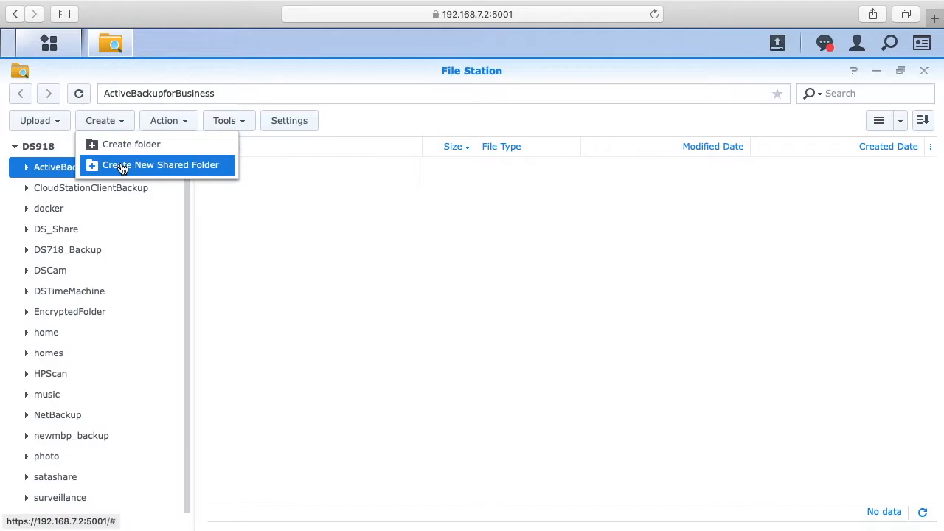
- Name a new shared folder 'apt-cacher-ng' and disable its recycle bin
{"action": "left_click", "coordinate": [161, 164]}
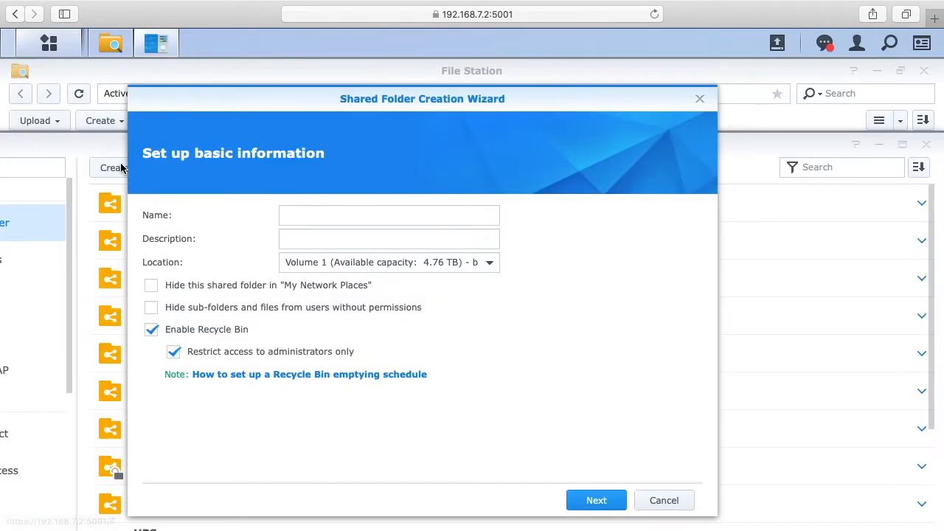
{"action": "type", "text": "apt-"}
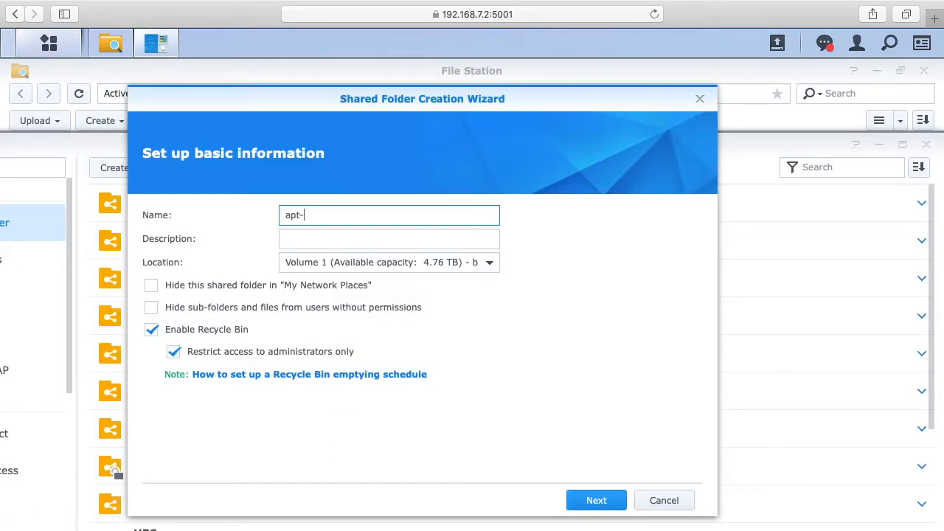
{"action": "type", "text": "cacher-ng"}
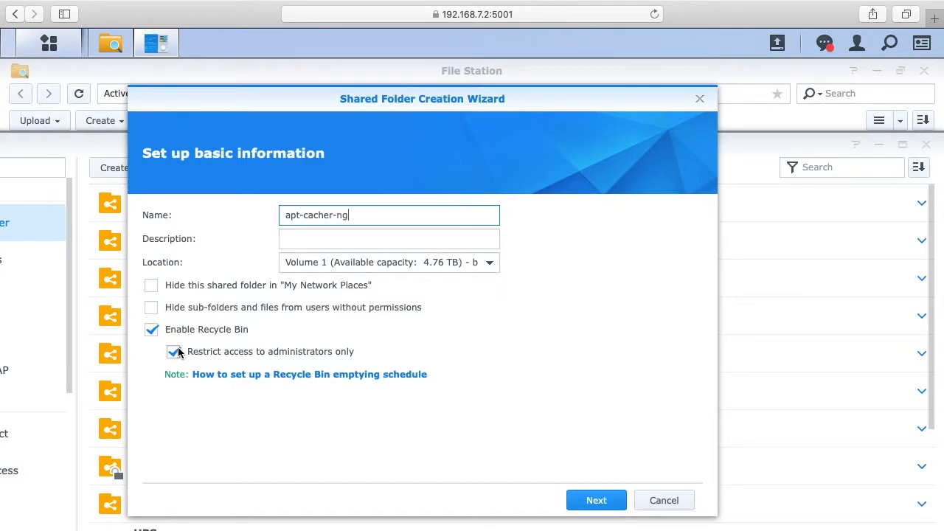
{"action": "left_click", "coordinate": [152, 330]}
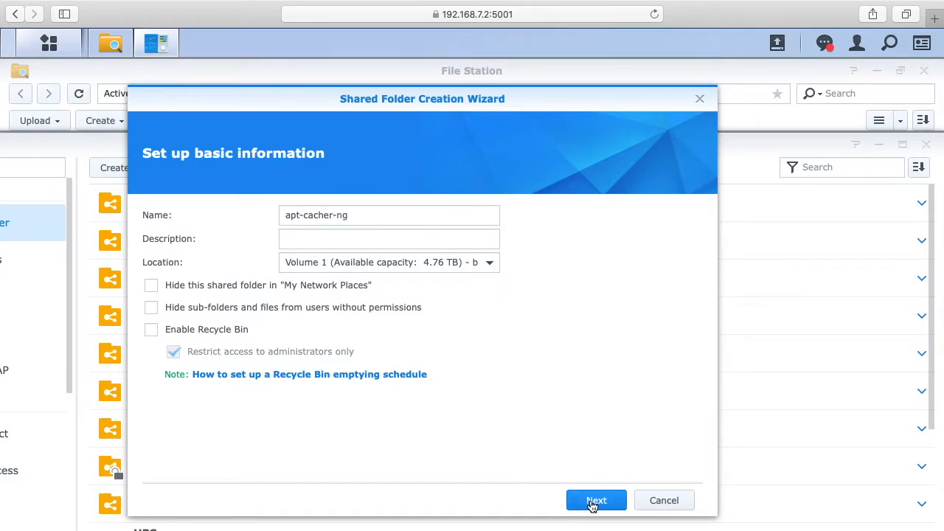
- Skip encryption and advanced settings, then apply to create the share on Volume 1
{"action": "left_click", "coordinate": [596, 500]}
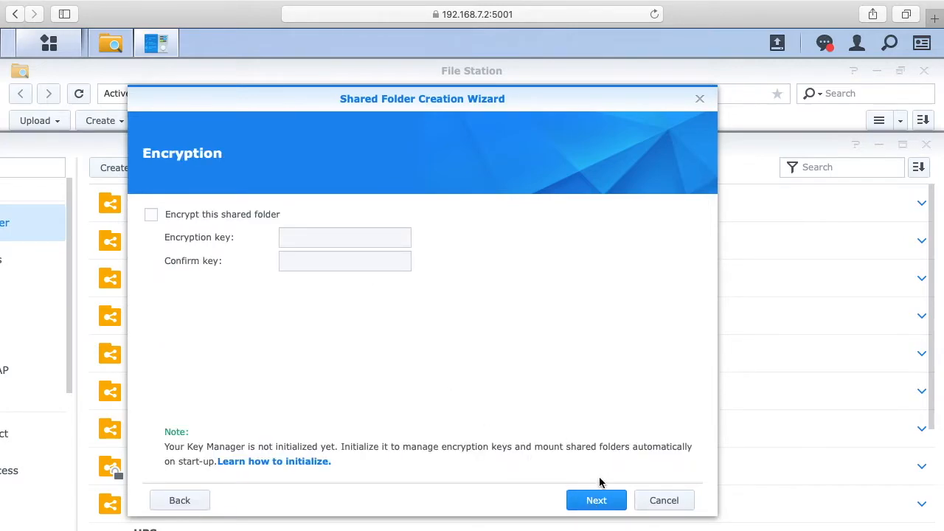
{"action": "left_click", "coordinate": [596, 500]}
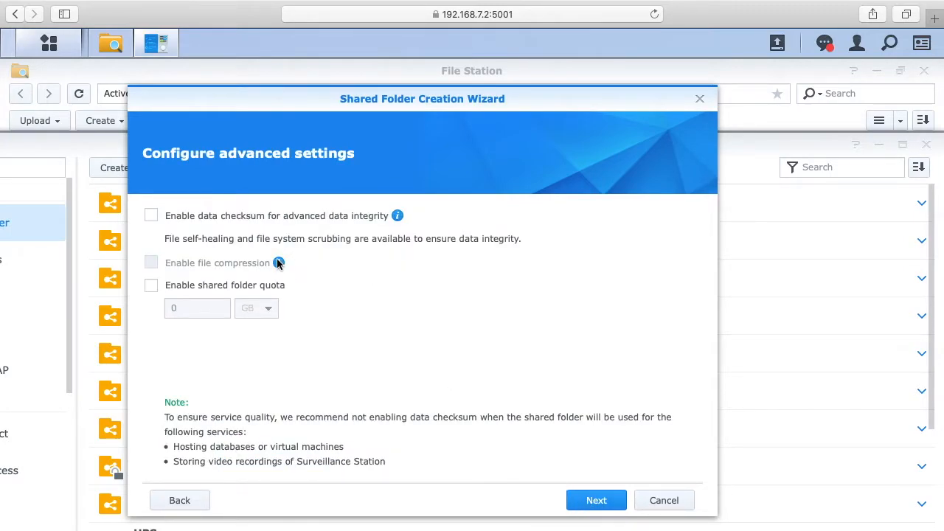
{"action": "mouse_move", "coordinate": [386, 404]}
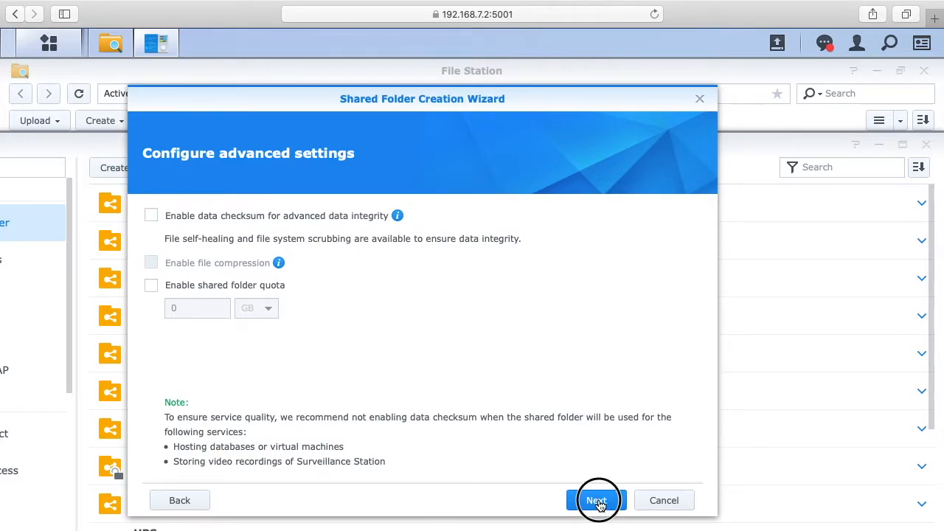
{"action": "left_click", "coordinate": [596, 500]}
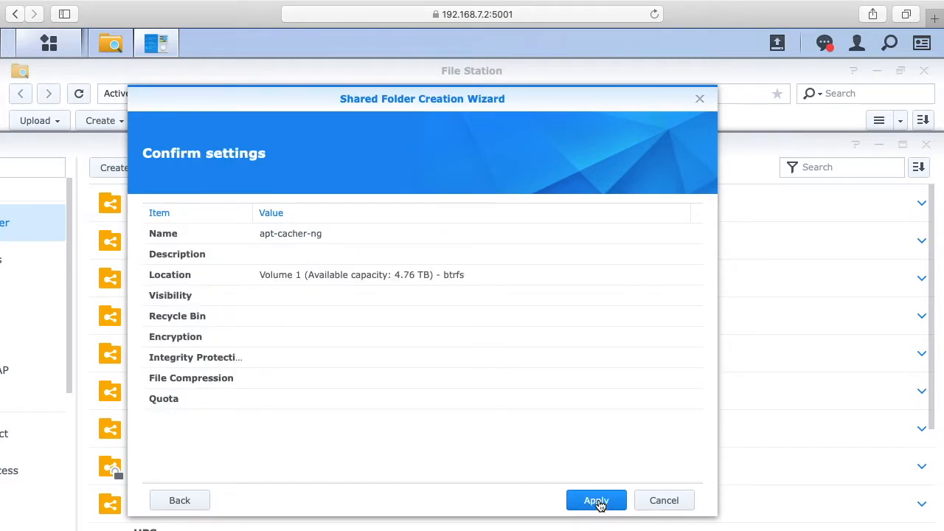
{"action": "left_click", "coordinate": [596, 500]}
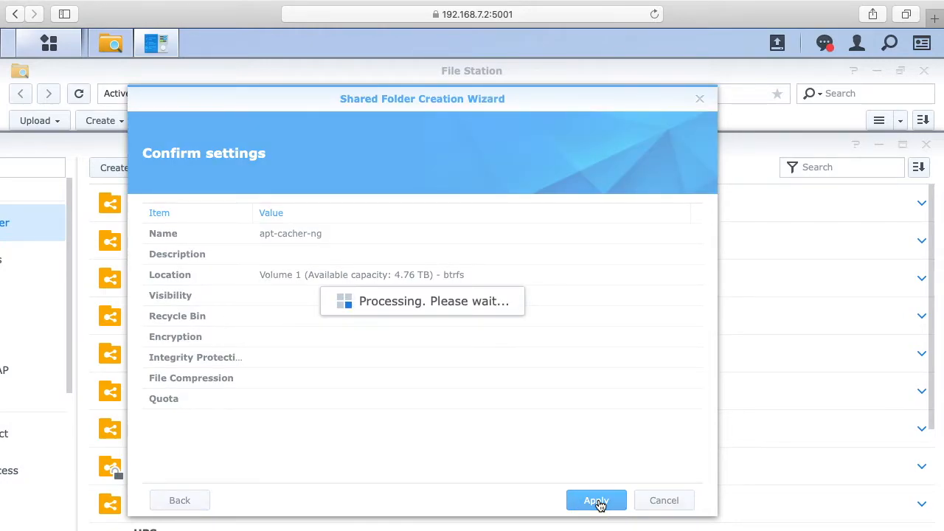
{"action": "left_click", "coordinate": [596, 500]}
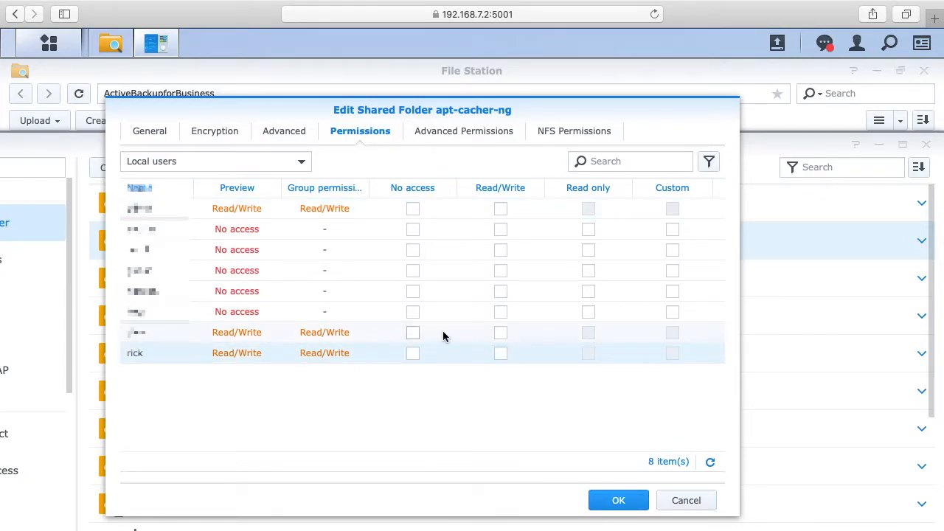
- Grant user rick Read/Write permission on the apt-cacher-ng share and save
{"action": "left_click", "coordinate": [500, 352]}
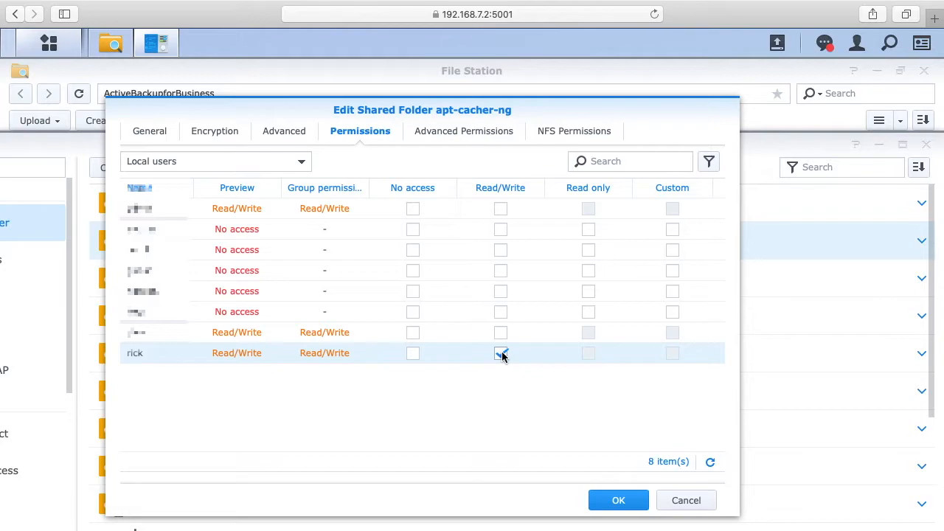
{"action": "left_click", "coordinate": [500, 352]}
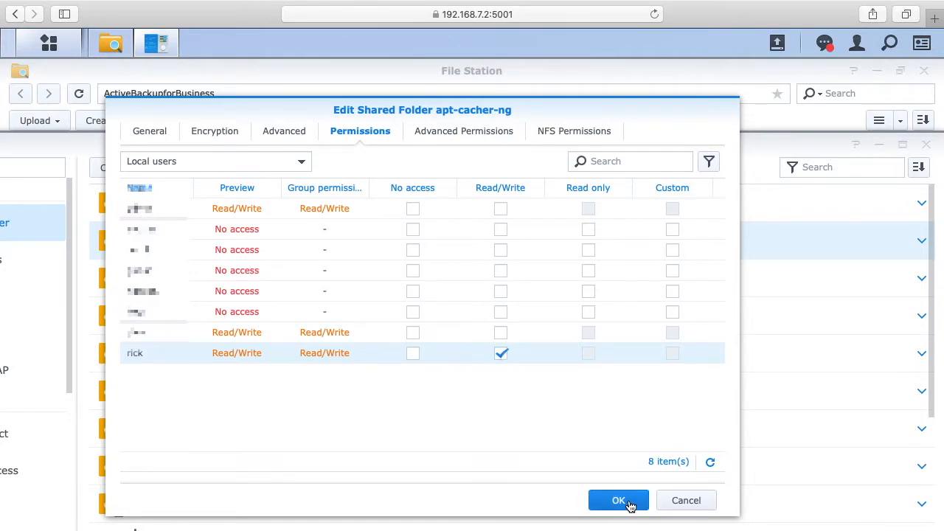
{"action": "left_click", "coordinate": [618, 500]}
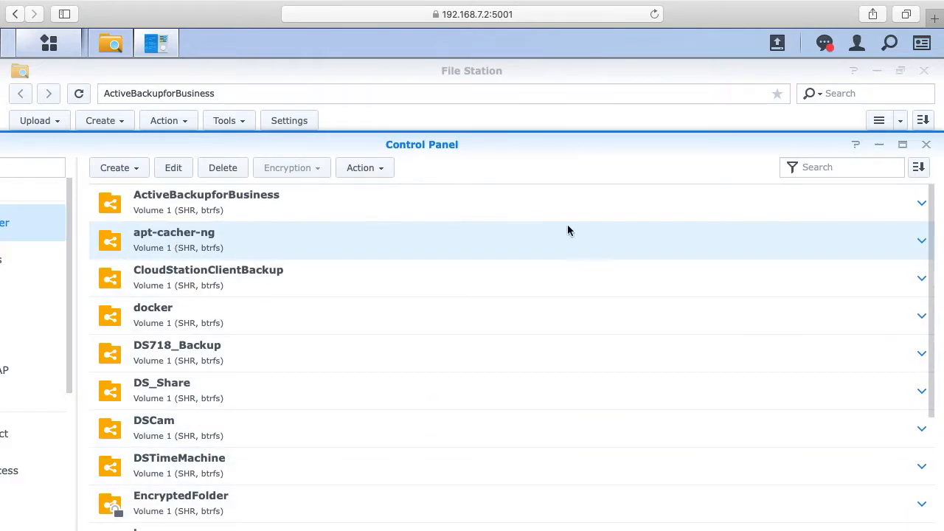
- Close the shared folder list and File Station, then open Docker's Registry
{"action": "left_click", "coordinate": [926, 144]}
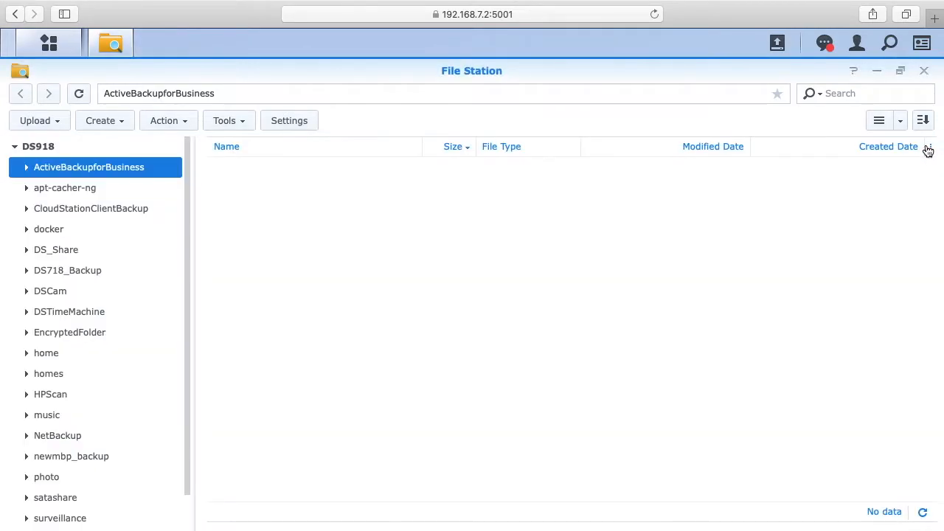
{"action": "left_click", "coordinate": [49, 42]}
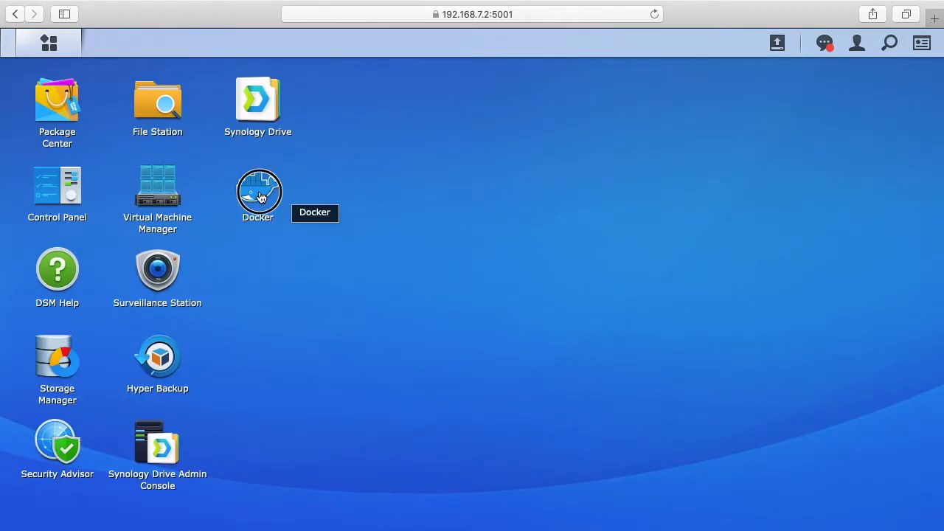
{"action": "double_click", "coordinate": [258, 190]}
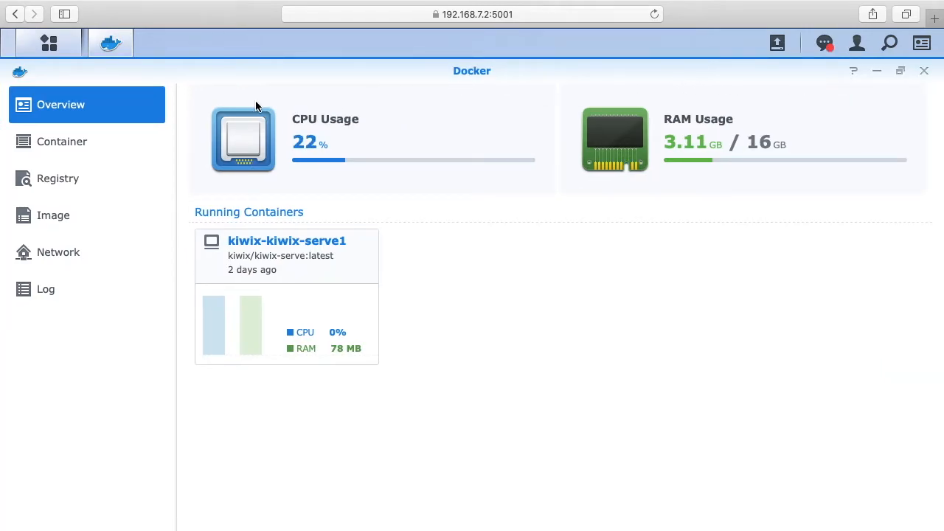
{"action": "left_click", "coordinate": [58, 177]}
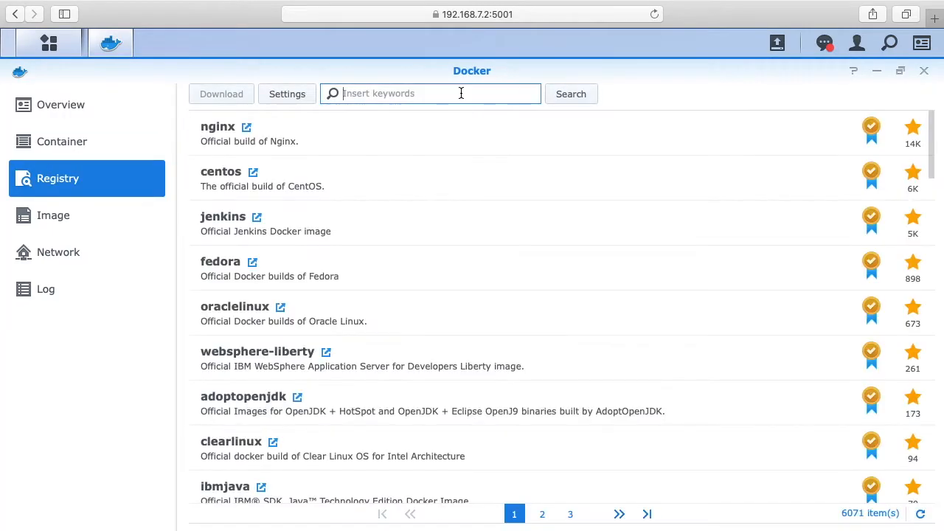
- Search the Docker registry for 'apt-cacher-ng'
{"action": "type", "text": "apt-"}
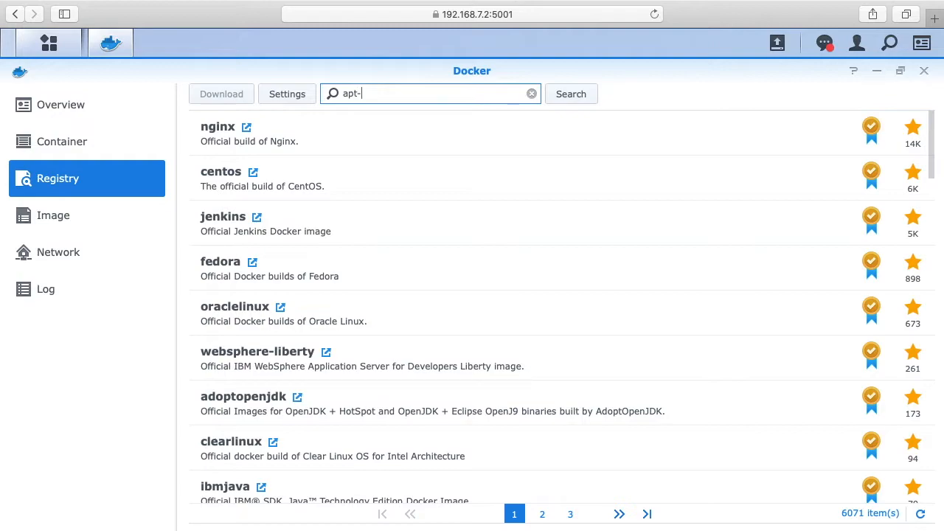
{"action": "type", "text": "caca"}
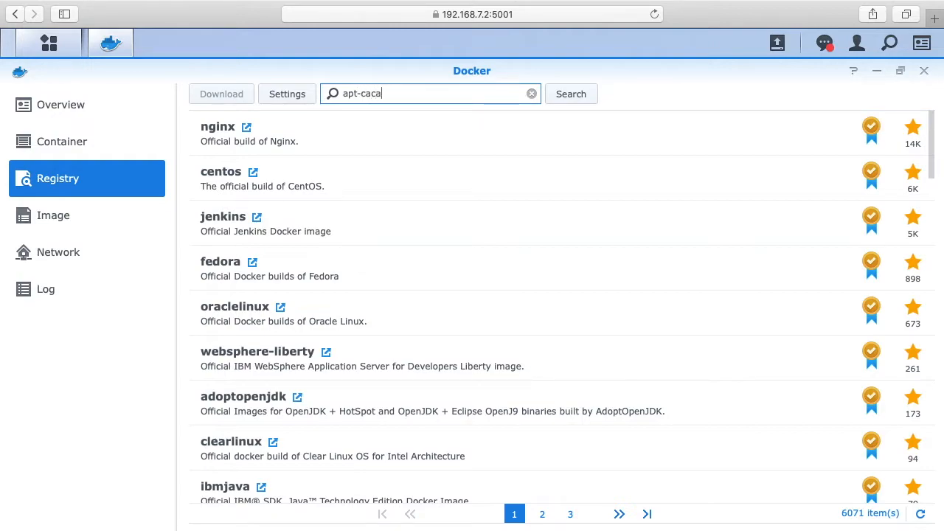
{"action": "type", "text": "her"}
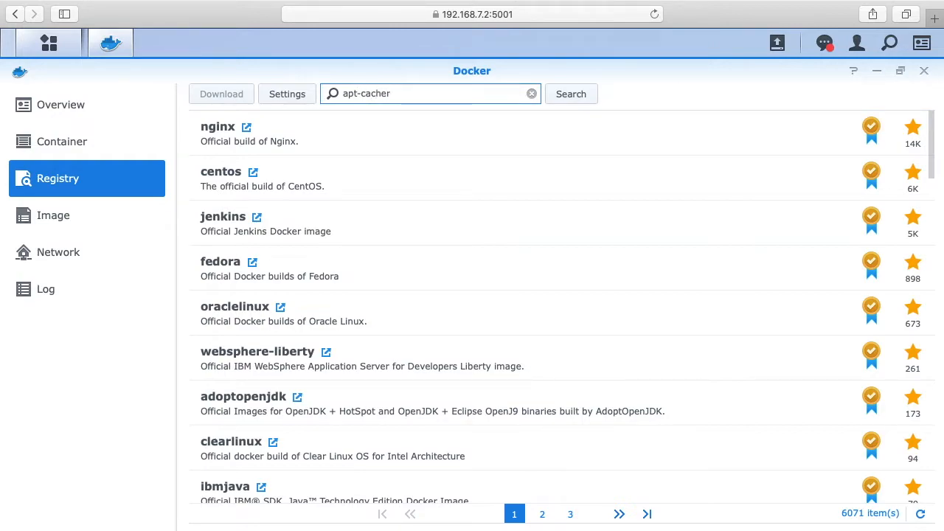
{"action": "type", "text": "-ng"}
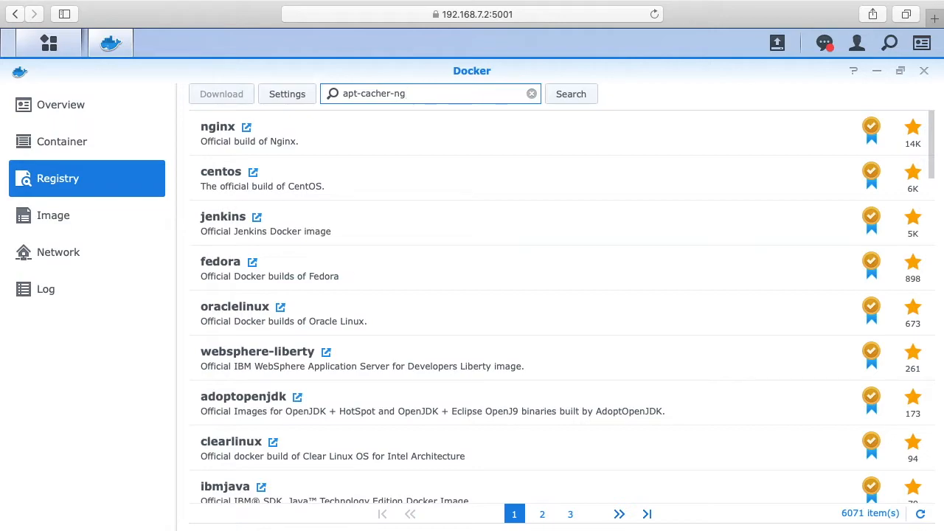
{"action": "left_click", "coordinate": [571, 94]}
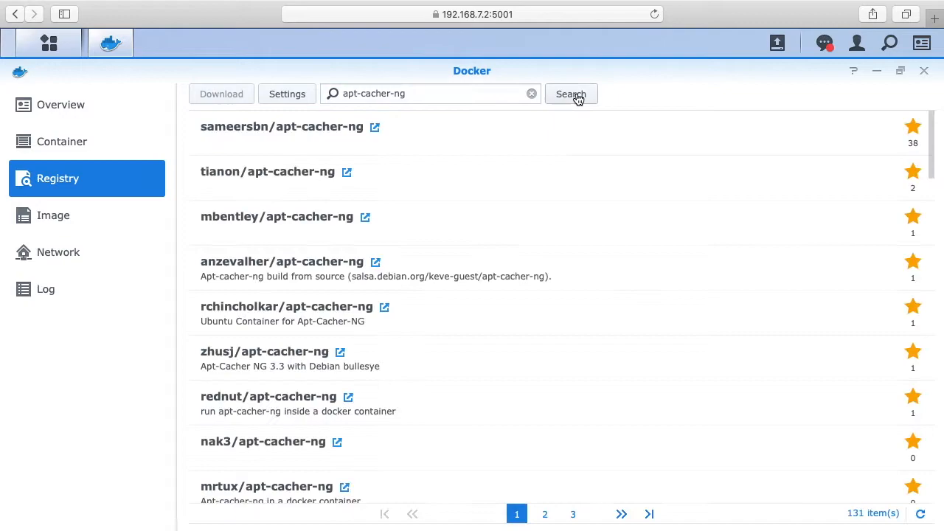
{"action": "mouse_move", "coordinate": [214, 164]}
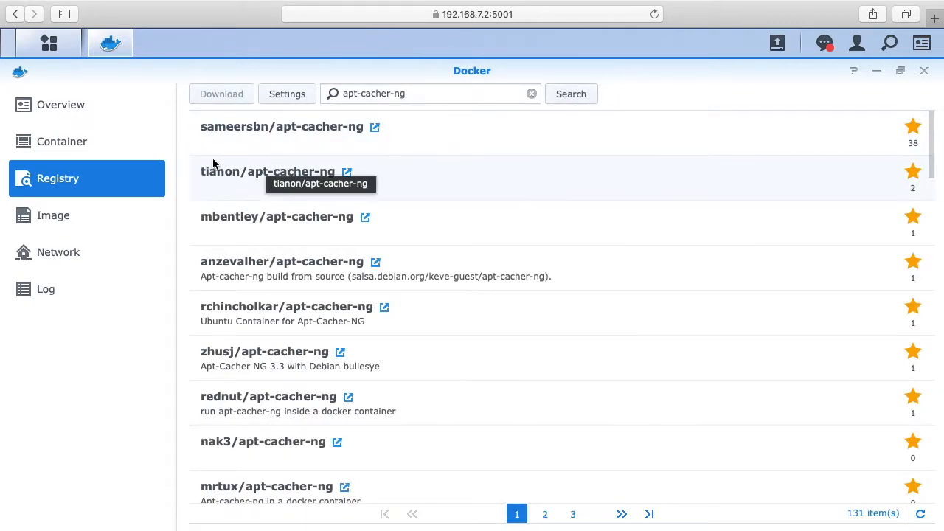
{"action": "mouse_move", "coordinate": [266, 134]}
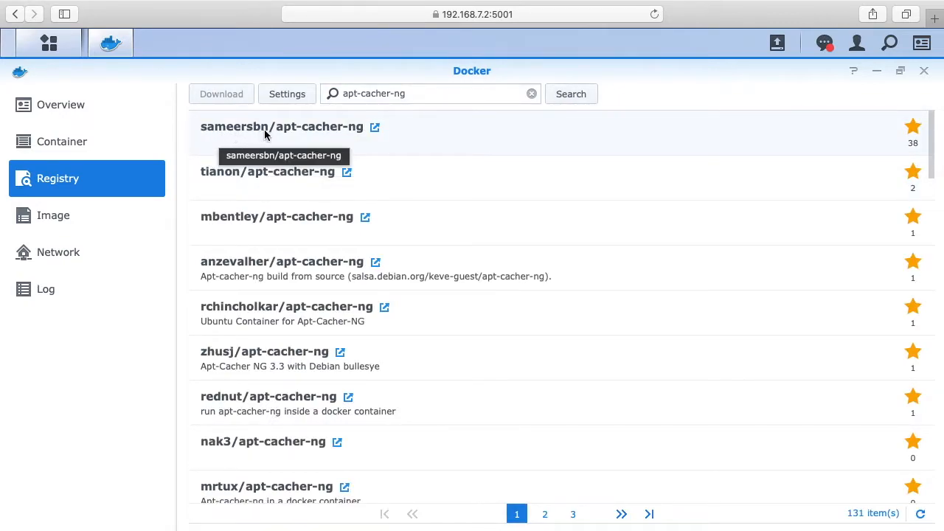
{"action": "mouse_move", "coordinate": [369, 135]}
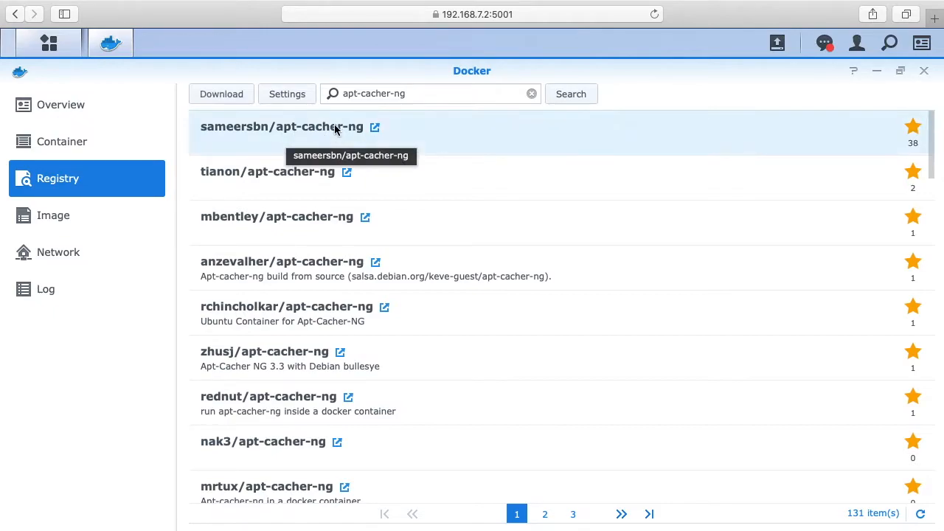
- Download sameersbn/apt-cacher-ng with tag 'latest' and view it in the local Image list
{"action": "left_click", "coordinate": [221, 94]}
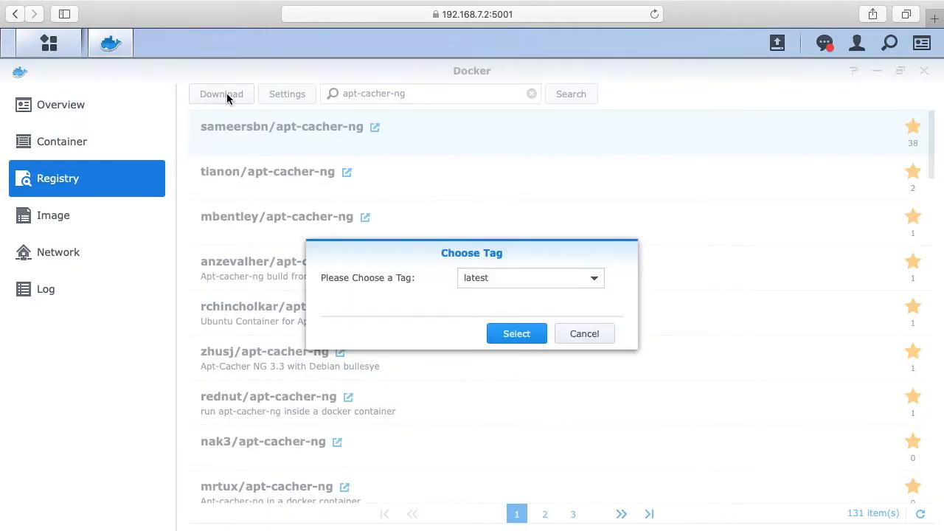
{"action": "mouse_move", "coordinate": [515, 278]}
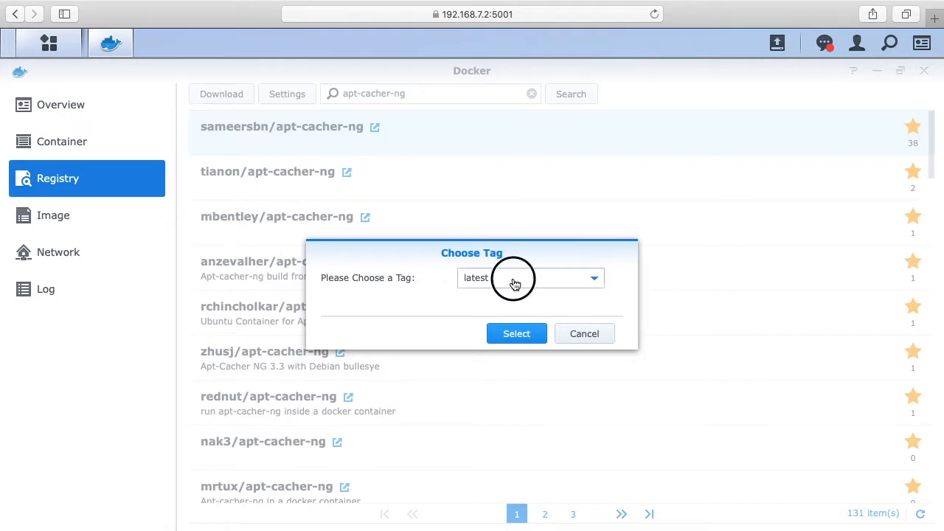
{"action": "mouse_move", "coordinate": [507, 290]}
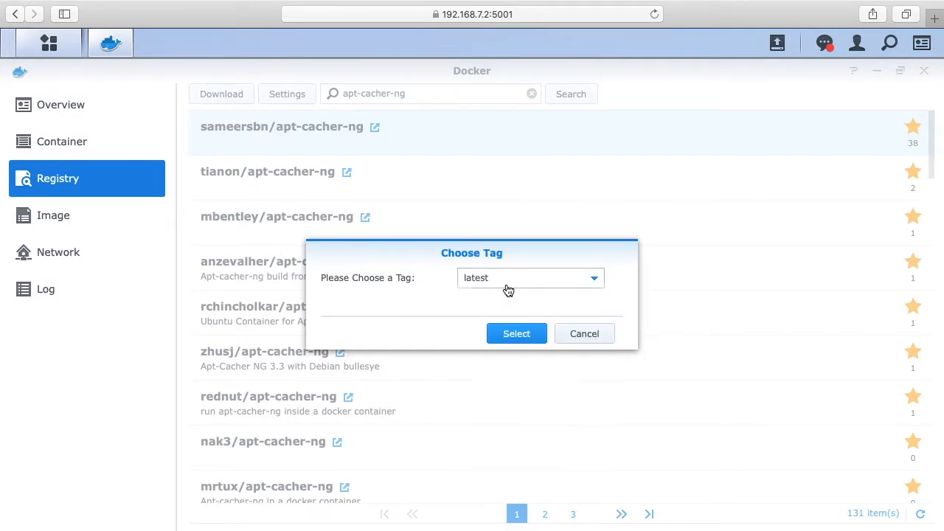
{"action": "left_click", "coordinate": [516, 333]}
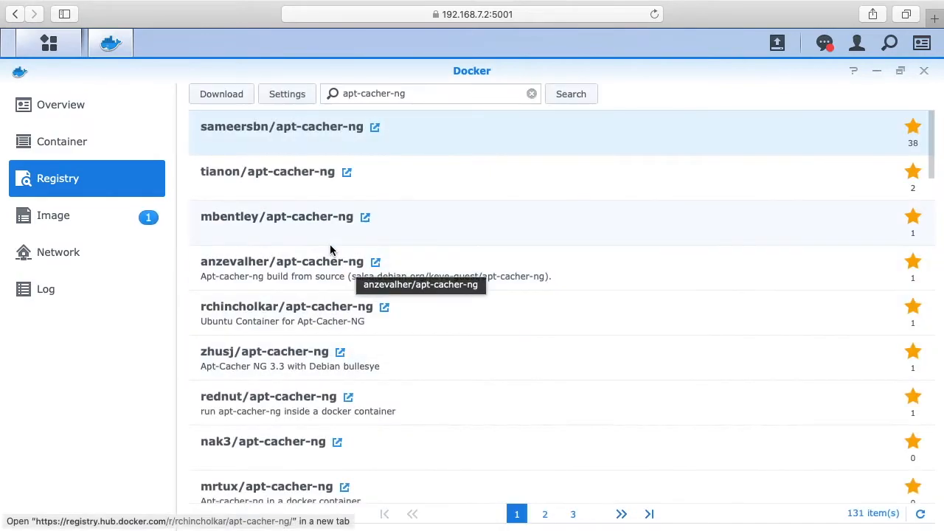
{"action": "mouse_move", "coordinate": [91, 226]}
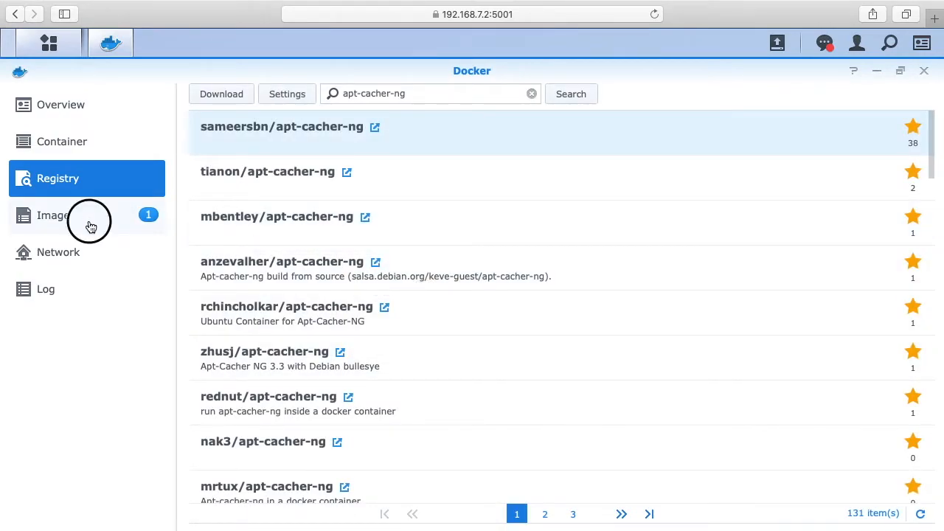
{"action": "left_click", "coordinate": [53, 215]}
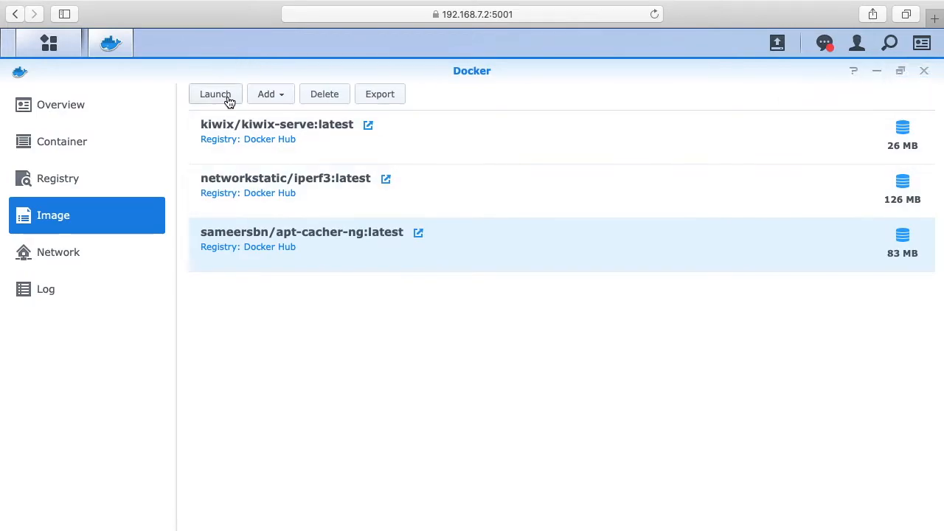
- Launch a container from the image and add the apt-cacher-ng shared folder as a volume
{"action": "left_click", "coordinate": [215, 94]}
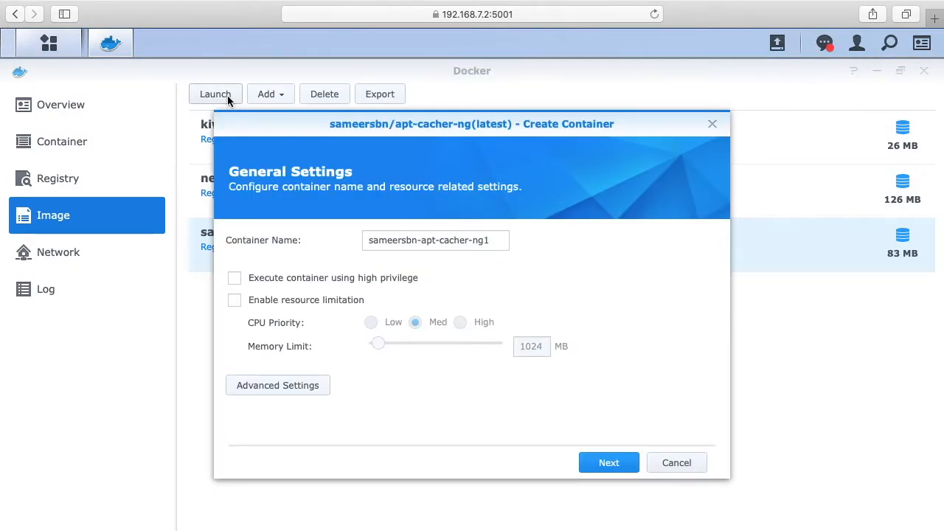
{"action": "mouse_move", "coordinate": [280, 249]}
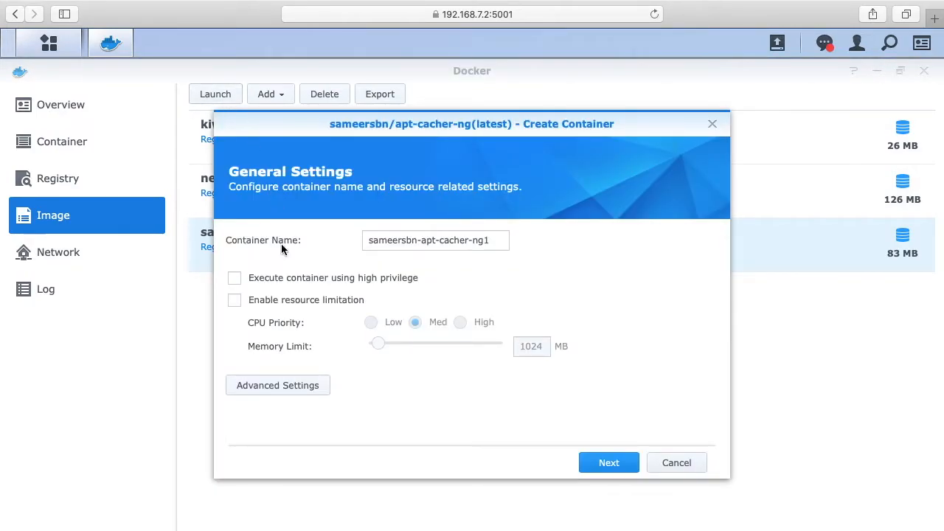
{"action": "left_click", "coordinate": [277, 385]}
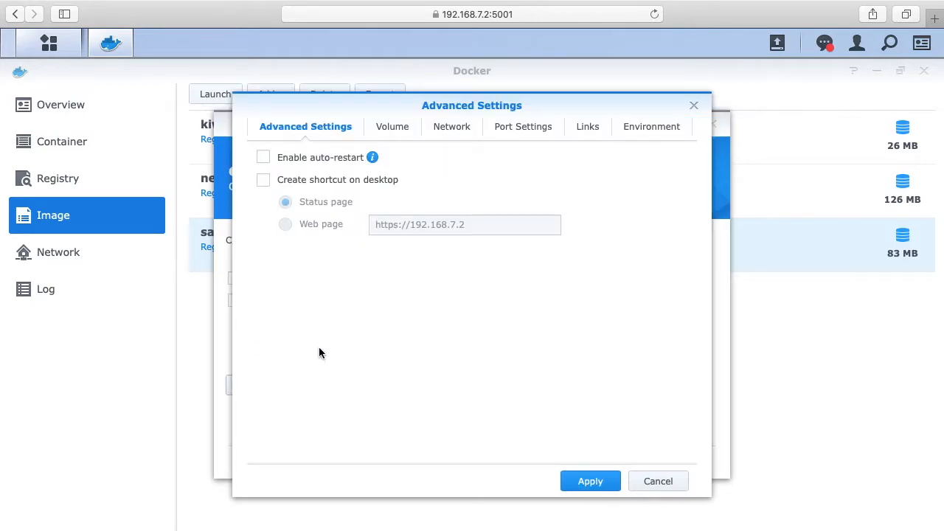
{"action": "left_click", "coordinate": [384, 126]}
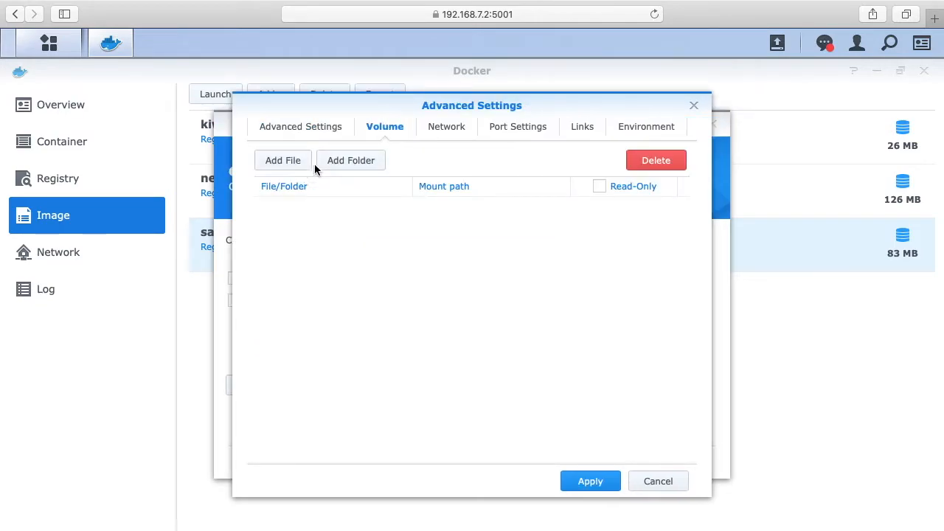
{"action": "left_click", "coordinate": [351, 160]}
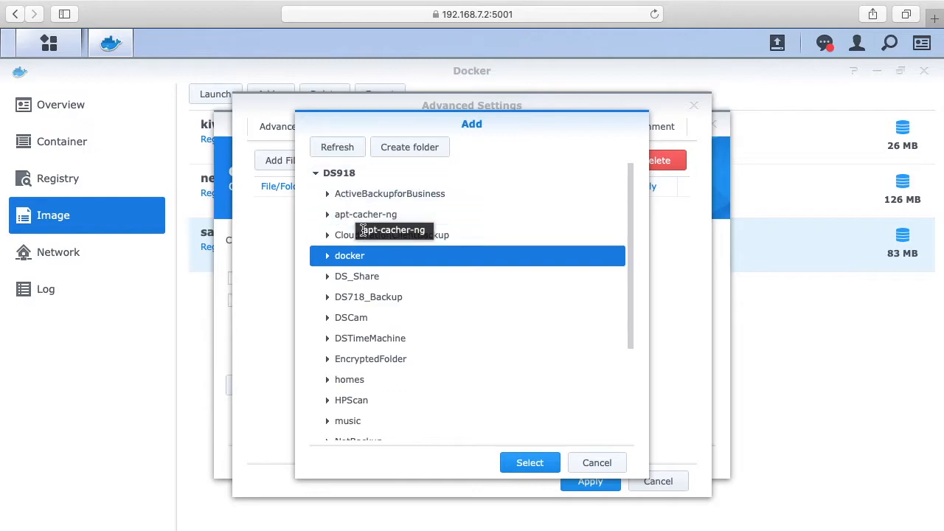
{"action": "left_click", "coordinate": [366, 214]}
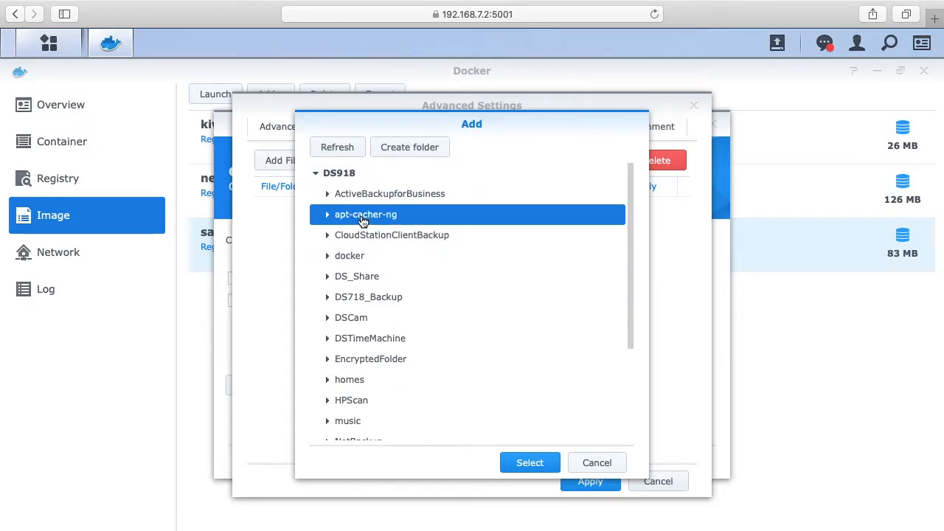
{"action": "left_click", "coordinate": [529, 462]}
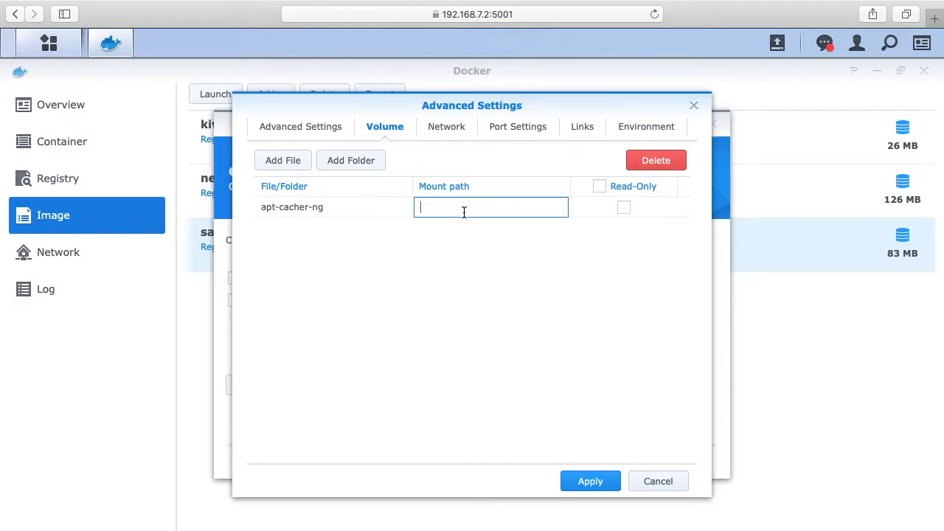
- Set the volume mount path to /var/cache/apt-cacher-ng and check the bridge network settings
{"action": "type", "text": "/var/ca"}
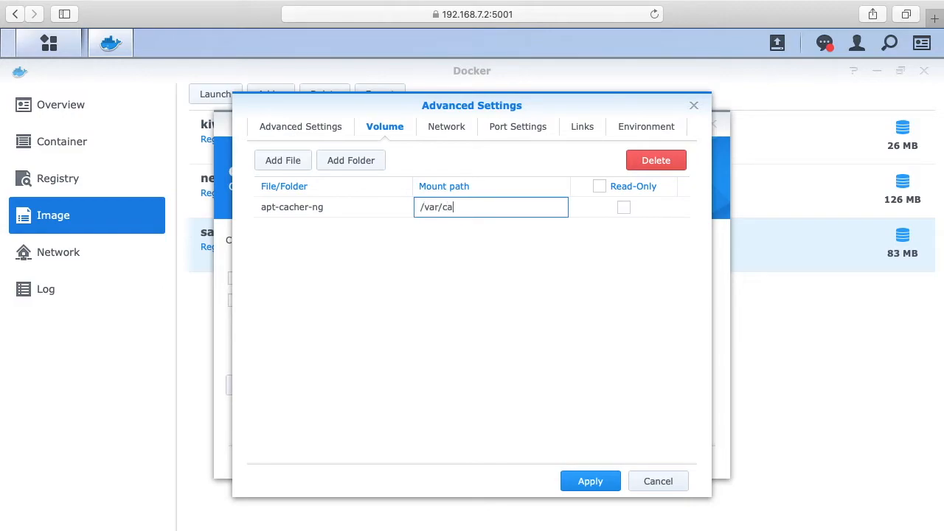
{"action": "type", "text": "che/a"}
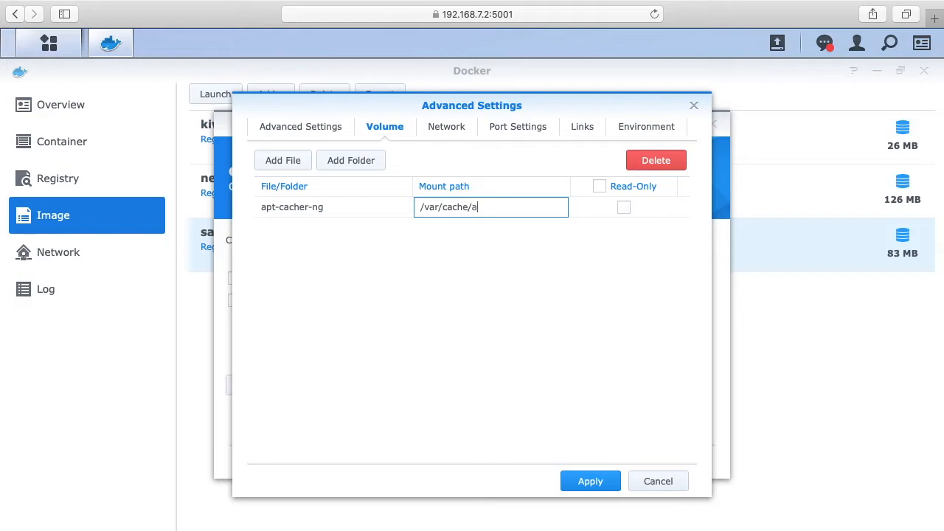
{"action": "type", "text": "pt-cacher"}
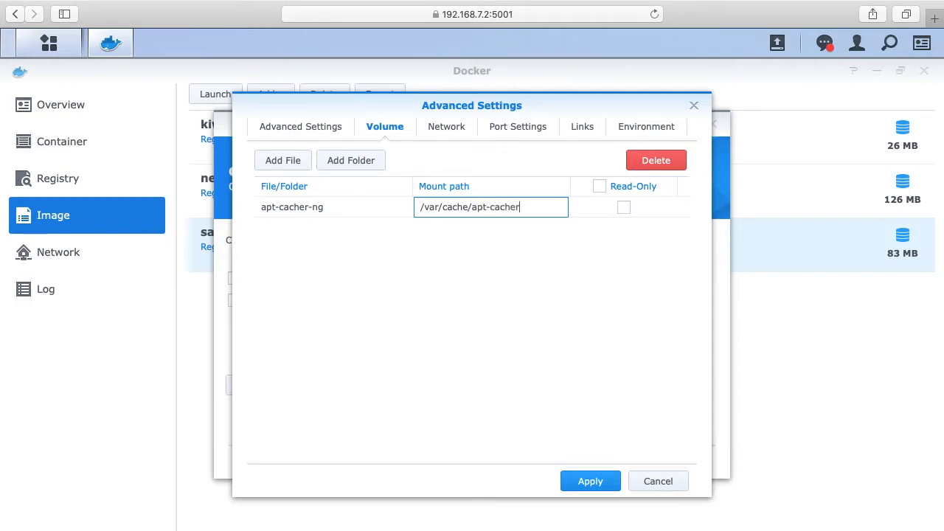
{"action": "type", "text": "-ng"}
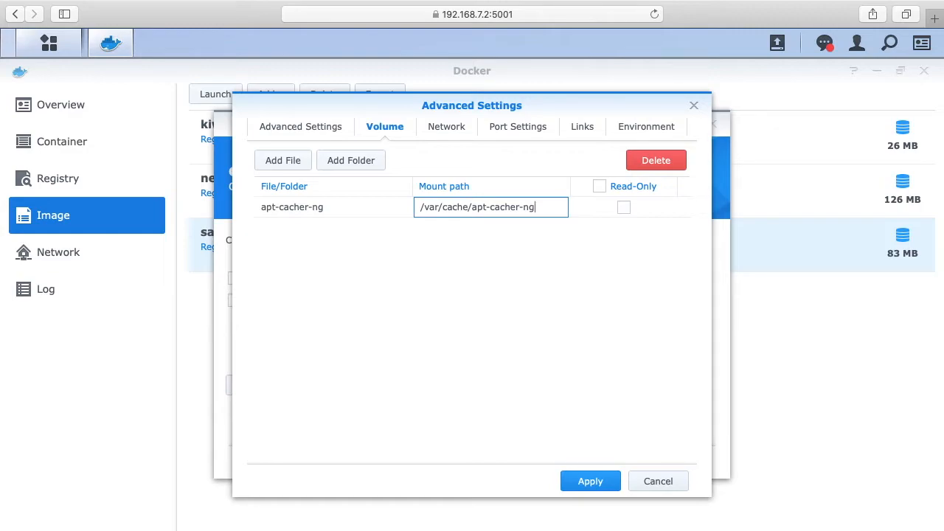
{"action": "left_click", "coordinate": [444, 126]}
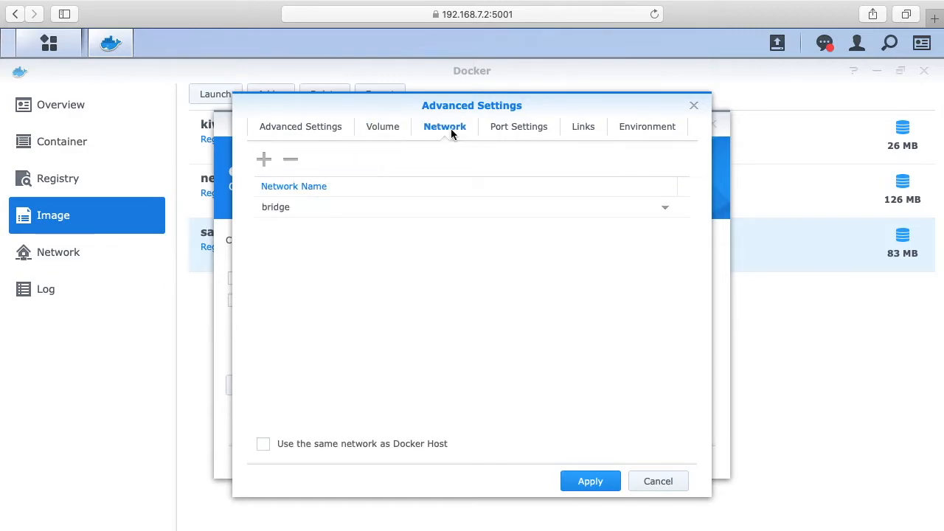
- Map local port 3142 to container port 3142, review Links and Environment, and apply
{"action": "left_click", "coordinate": [518, 126]}
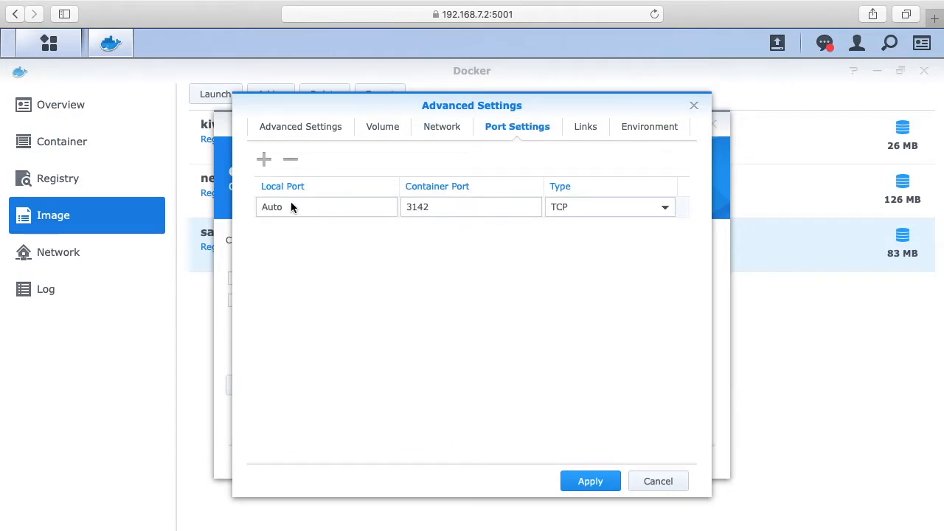
{"action": "mouse_move", "coordinate": [442, 214]}
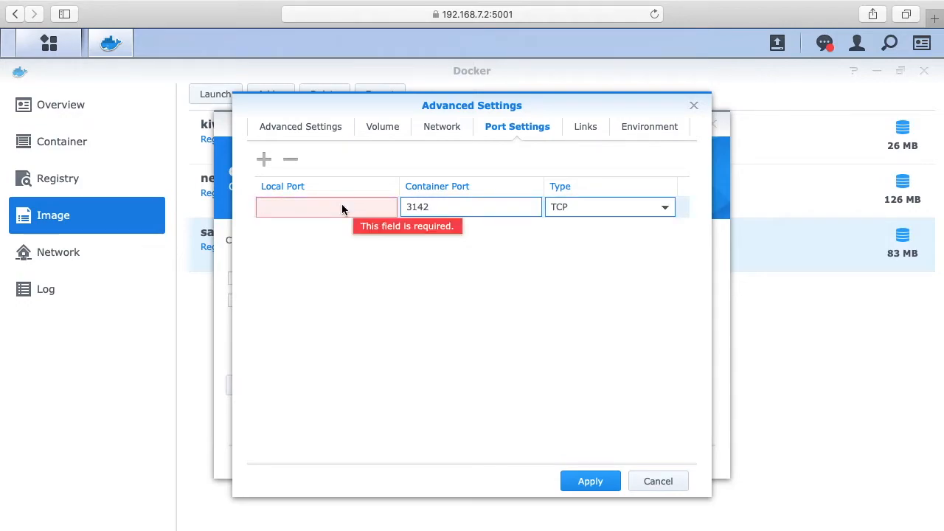
{"action": "type", "text": "3142"}
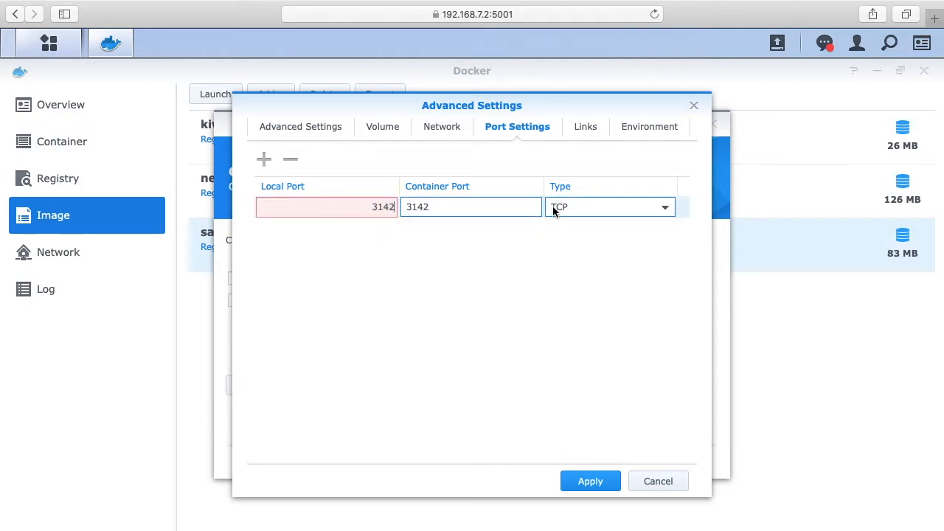
{"action": "left_click", "coordinate": [578, 126]}
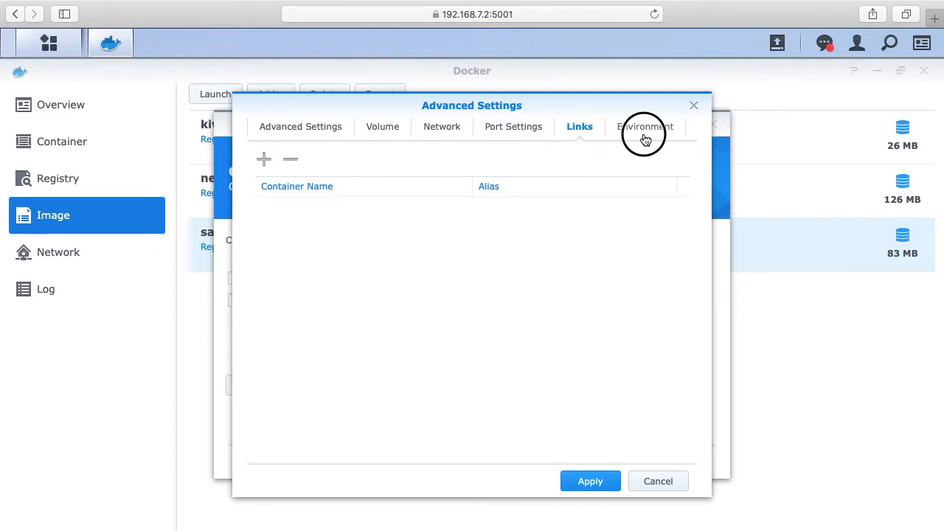
{"action": "left_click", "coordinate": [644, 126]}
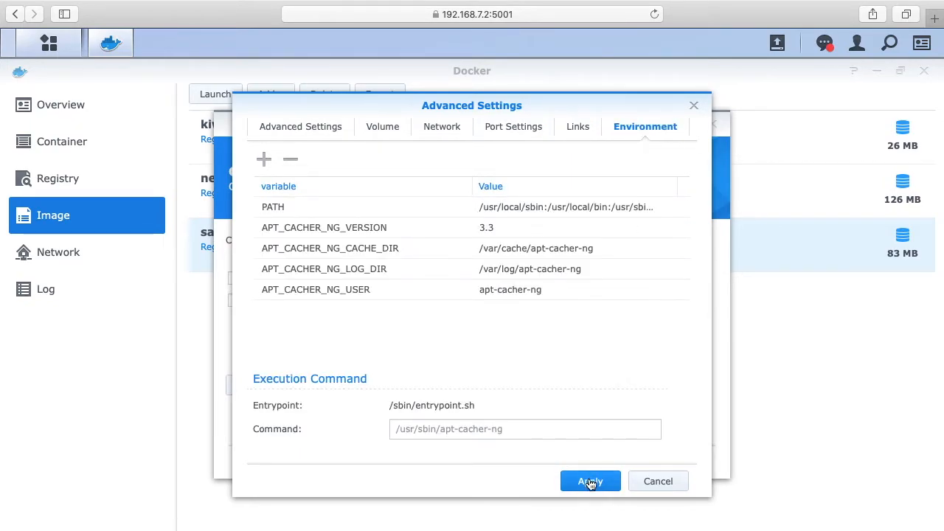
{"action": "left_click", "coordinate": [590, 481]}
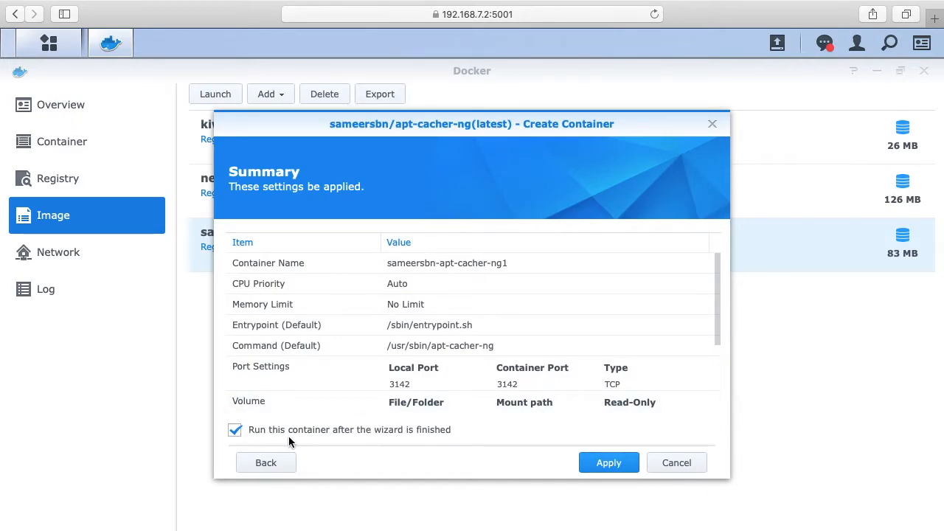
{"action": "left_click", "coordinate": [608, 463]}
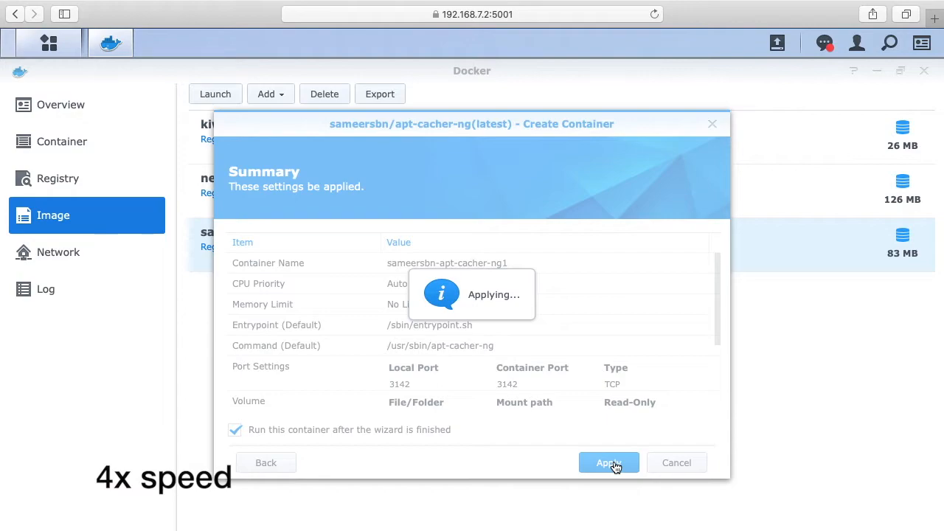
{"action": "left_click", "coordinate": [608, 462]}
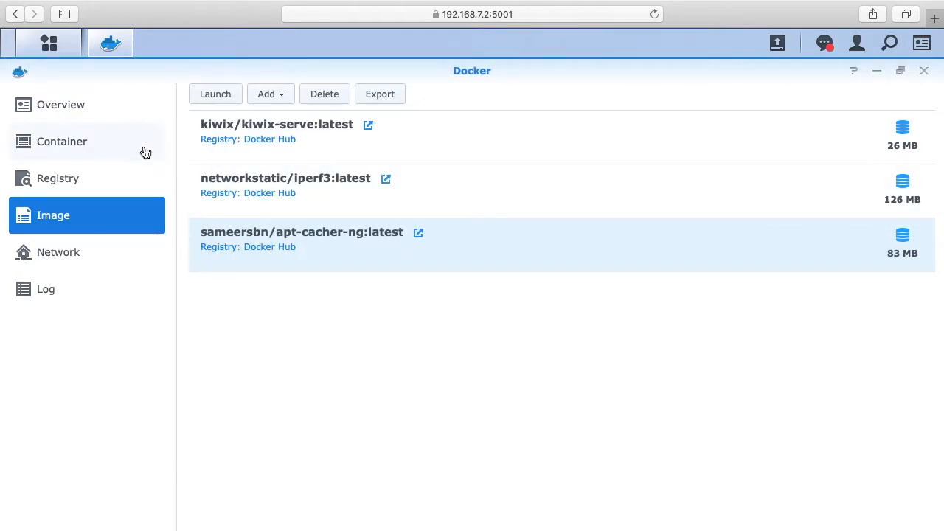
{"action": "left_click", "coordinate": [62, 140]}
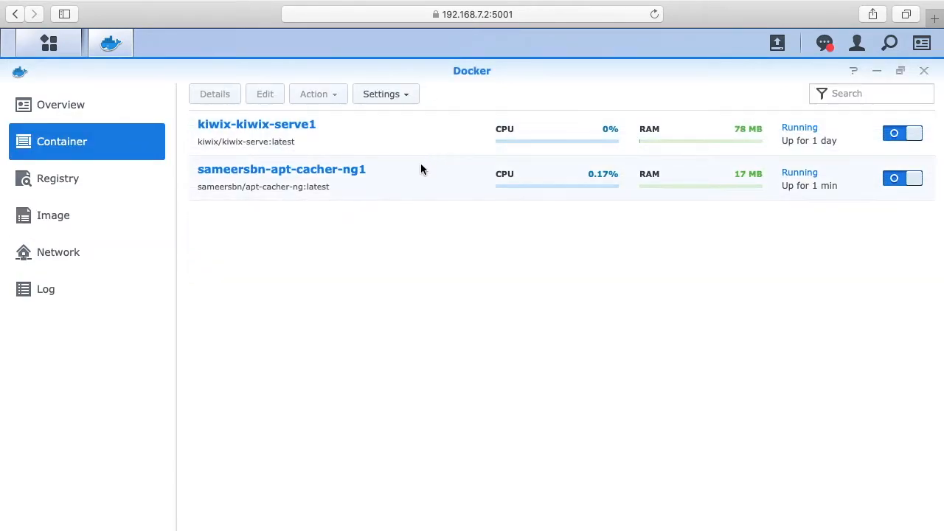
{"action": "mouse_move", "coordinate": [486, 258]}
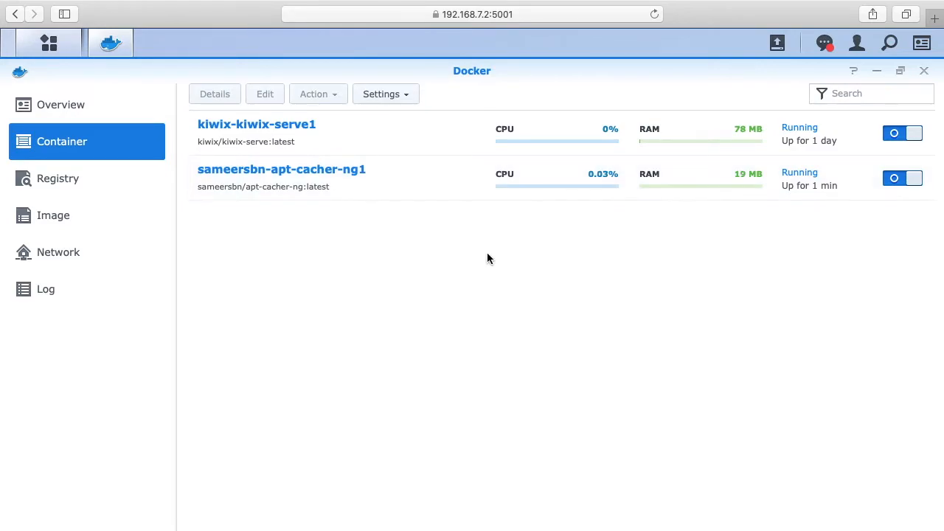
{"action": "type", "text": "http://192.168.7.2:3142"}
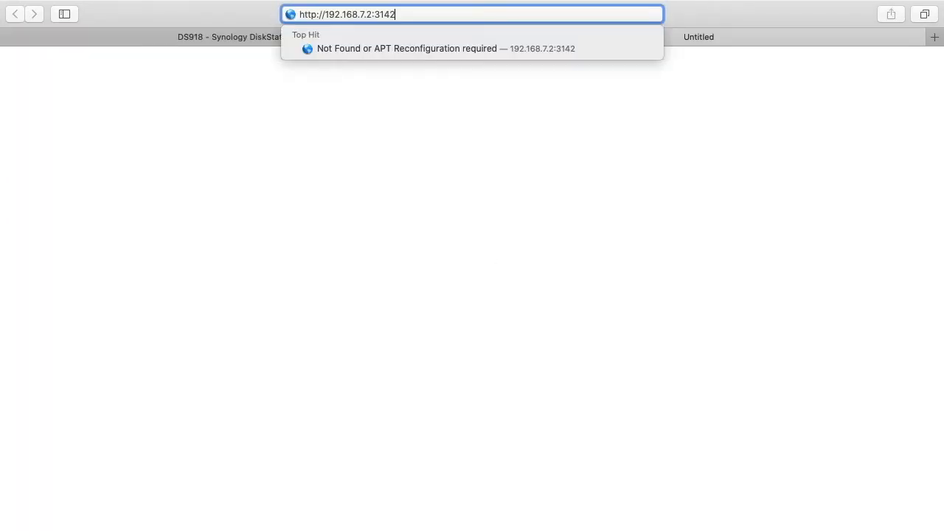
- Load the Apt-Cacher NG page at 192.168.7.2:3142 and select its proxy configuration line
{"action": "key", "text": "Return"}
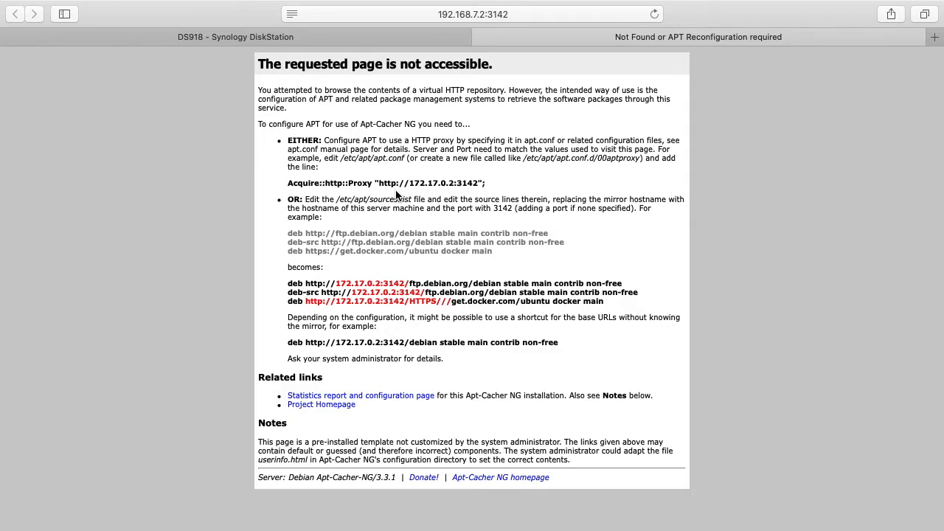
{"action": "mouse_move", "coordinate": [343, 157]}
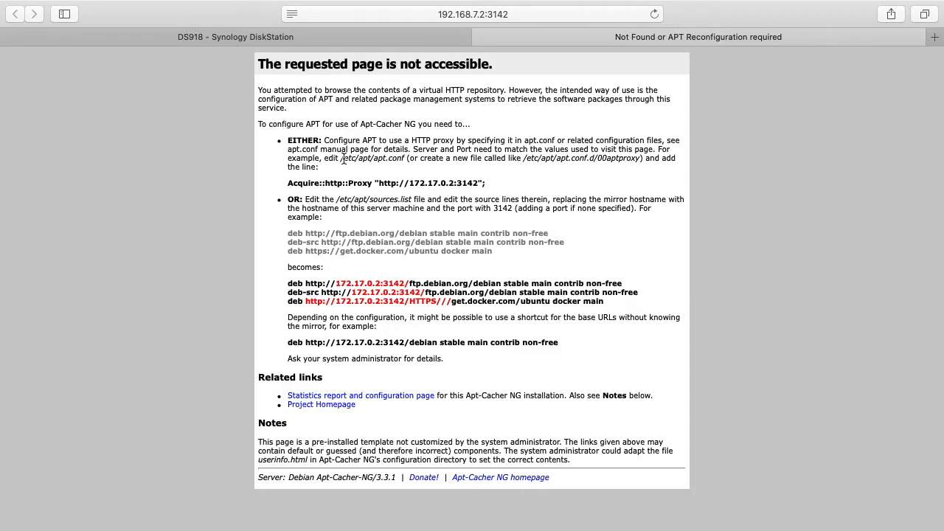
{"action": "mouse_move", "coordinate": [298, 139]}
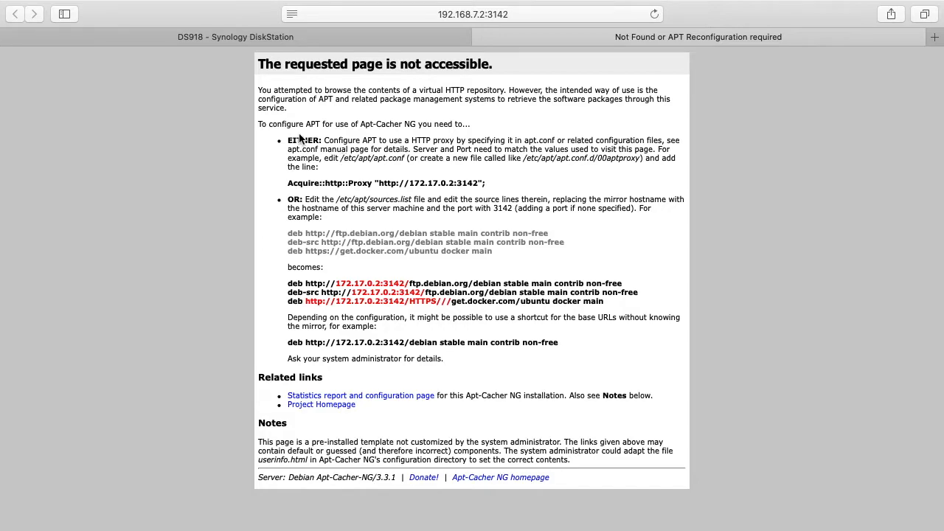
{"action": "left_click_drag", "start_coordinate": [289, 140], "coordinate": [486, 183]}
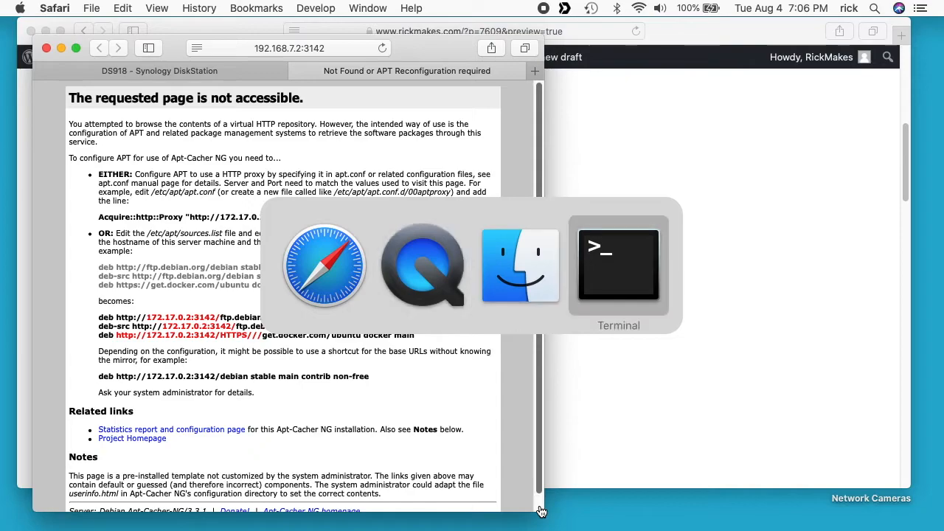
- Open /etc/apt/apt.conf.d/00aptproxy in nano with sudo on the Ubuntu server
{"action": "left_click", "coordinate": [618, 266]}
{"action": "type", "text": "sudo"}
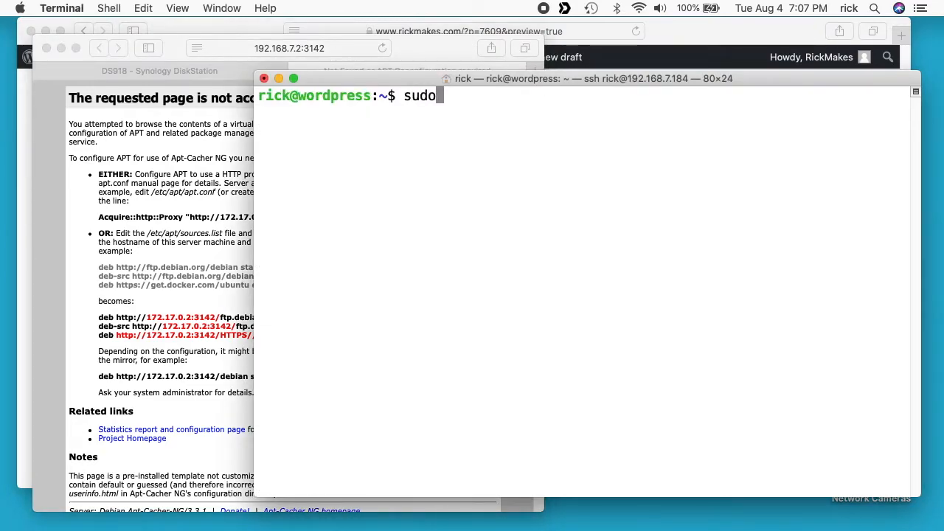
{"action": "type", "text": "nano /etc/apt/apt.conf.d/00aptproxy"}
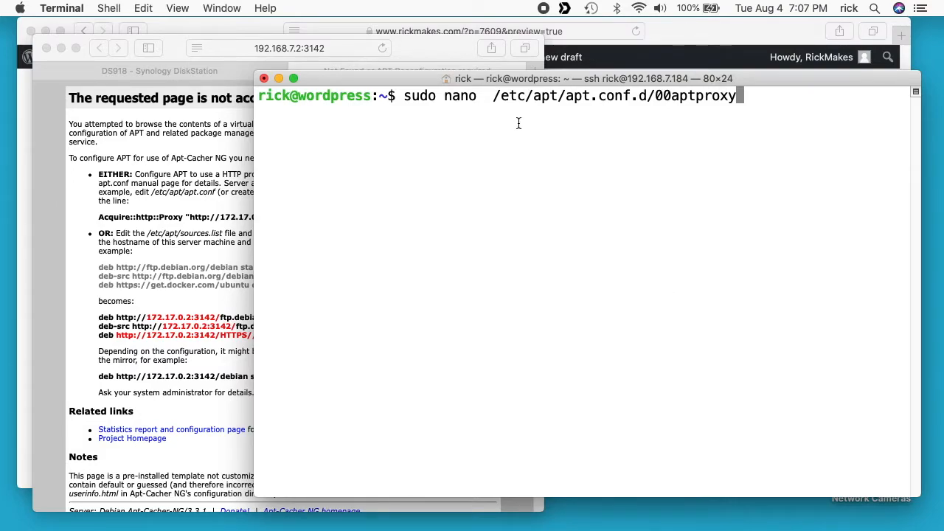
{"action": "mouse_move", "coordinate": [552, 95]}
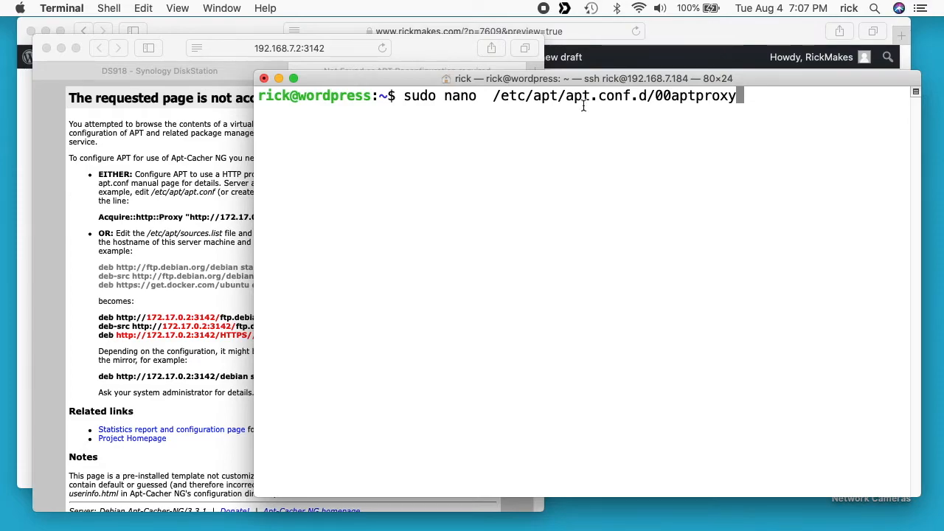
{"action": "mouse_move", "coordinate": [689, 103]}
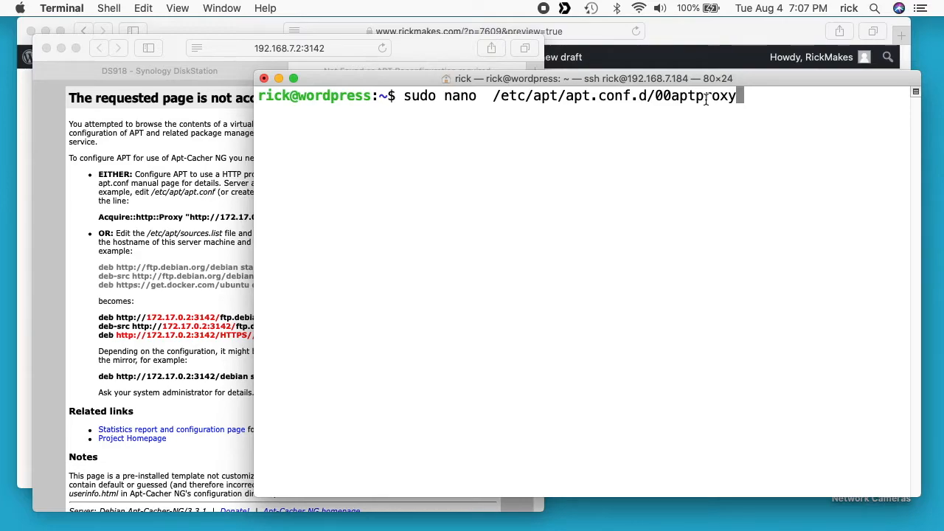
{"action": "key", "text": "Return"}
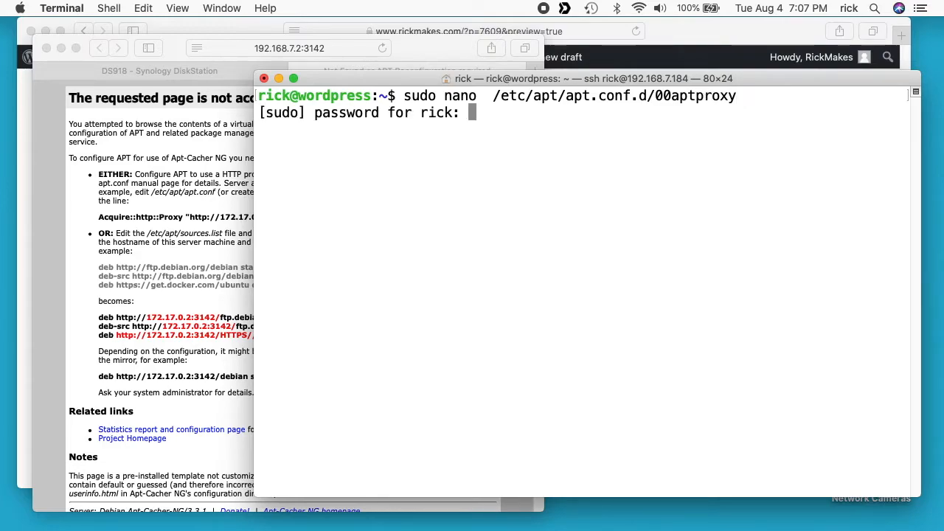
{"action": "key", "text": "Return"}
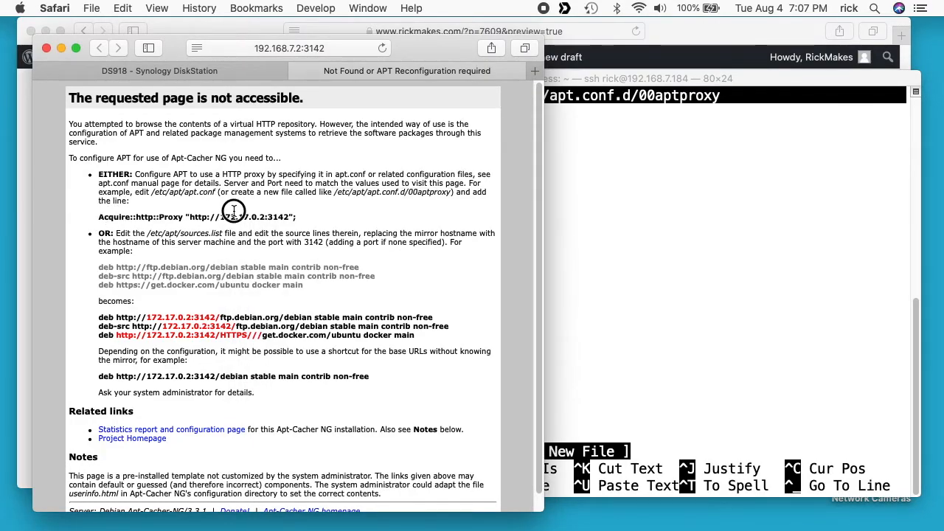
- Paste the Acquire::http::Proxy line, set its IP to 192.168.7.2, and save
{"action": "triple_click", "coordinate": [197, 216]}
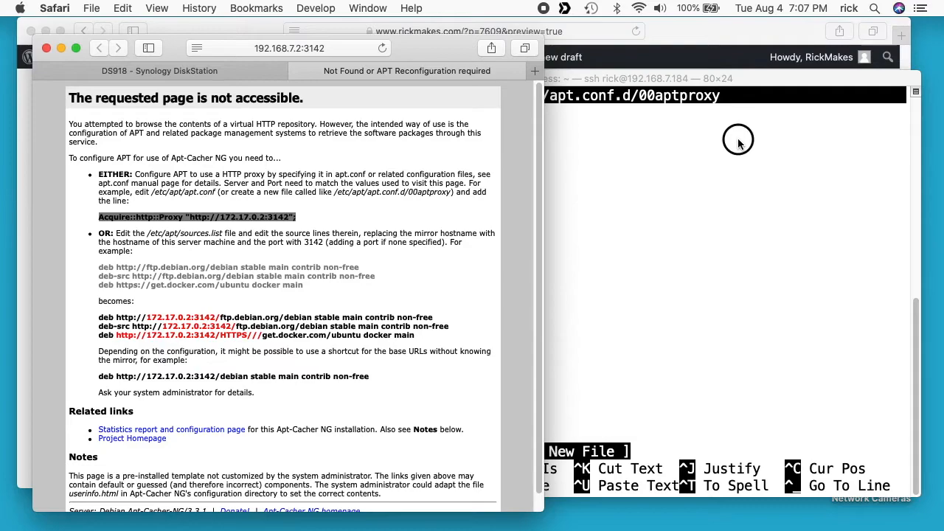
{"action": "left_click", "coordinate": [737, 140]}
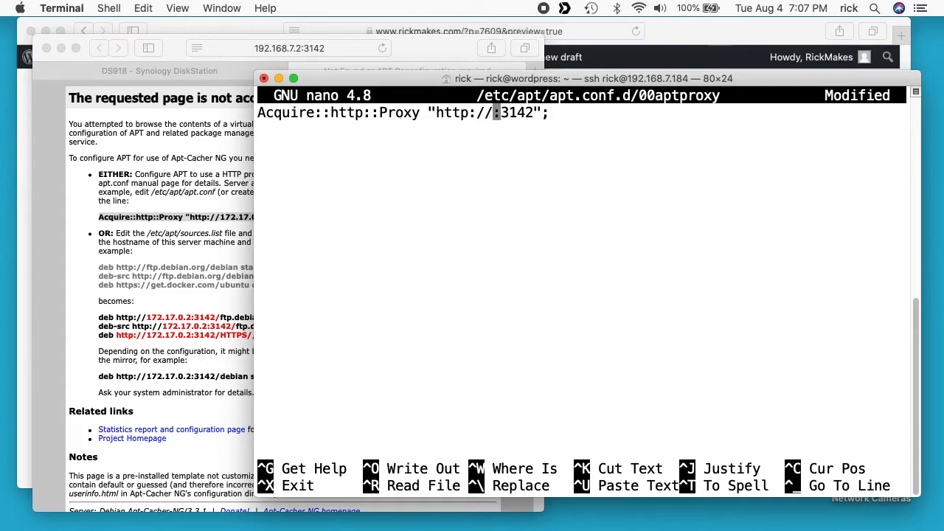
{"action": "type", "text": "192.168.7"}
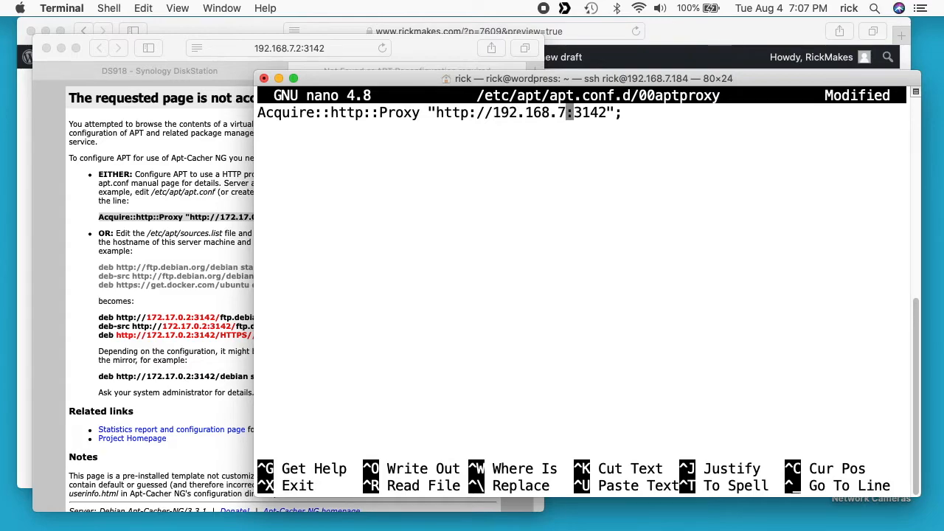
{"action": "type", "text": "2"}
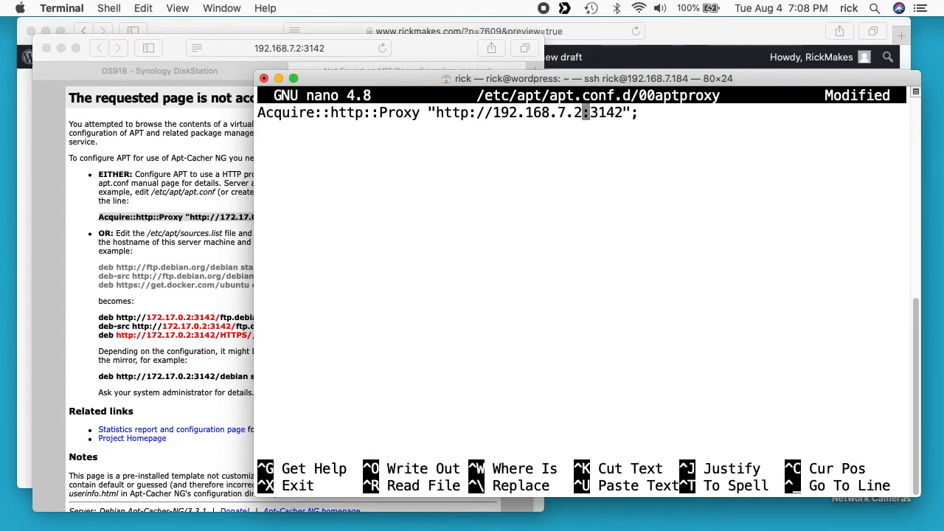
{"action": "key", "text": "ctrl+x"}
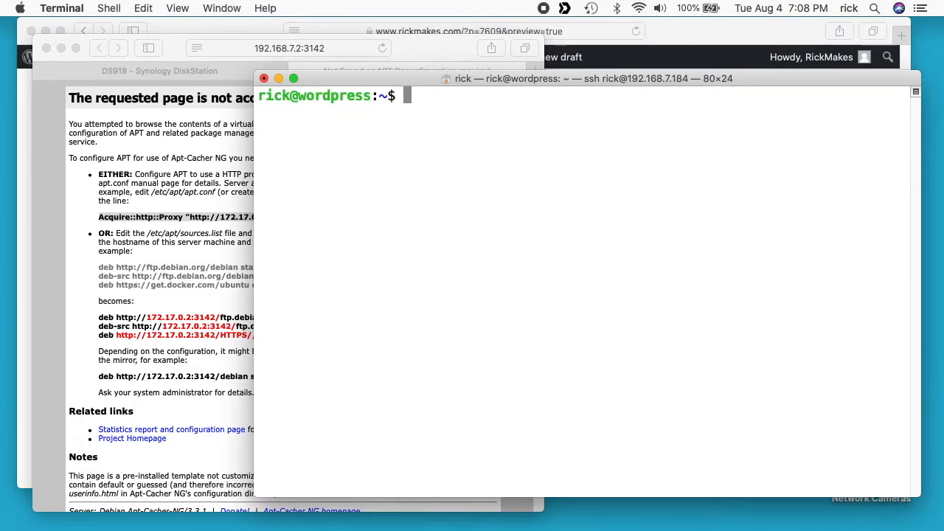
- Run sudo apt update, which hangs connecting to the mistyped proxy address
{"action": "type", "text": "sudo"}
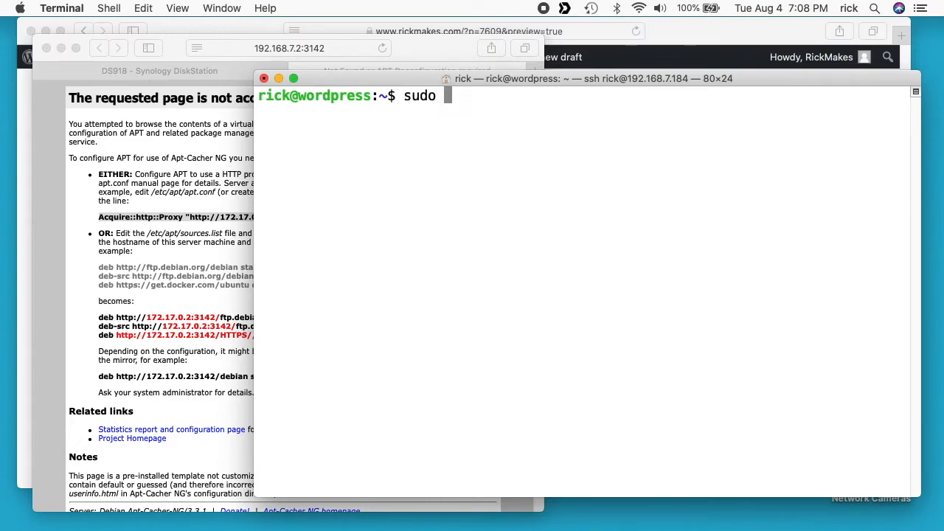
{"action": "type", "text": "apt update"}
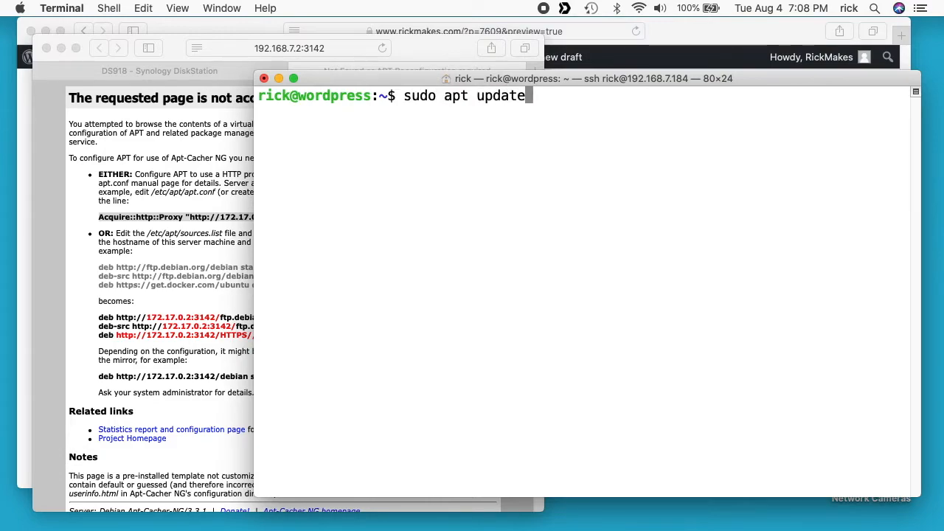
{"action": "key", "text": "Return"}
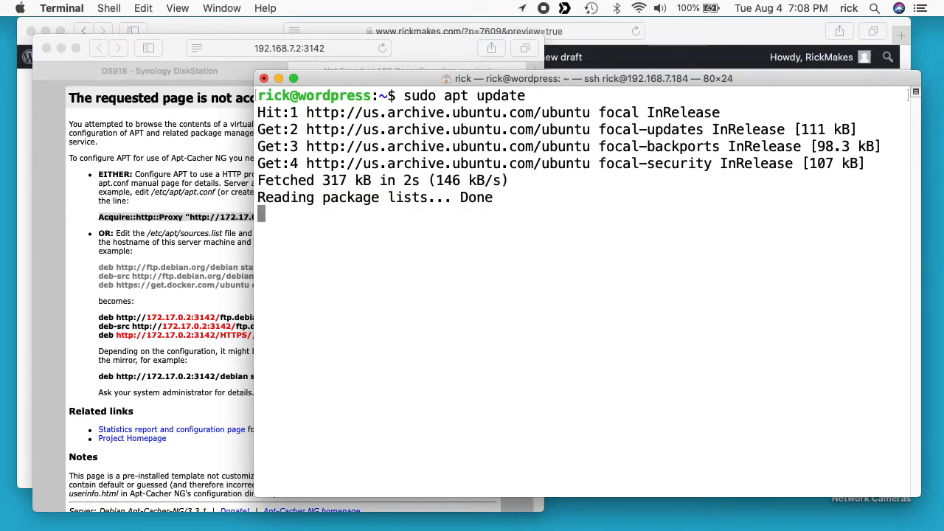
{"action": "type", "text": "clear"}
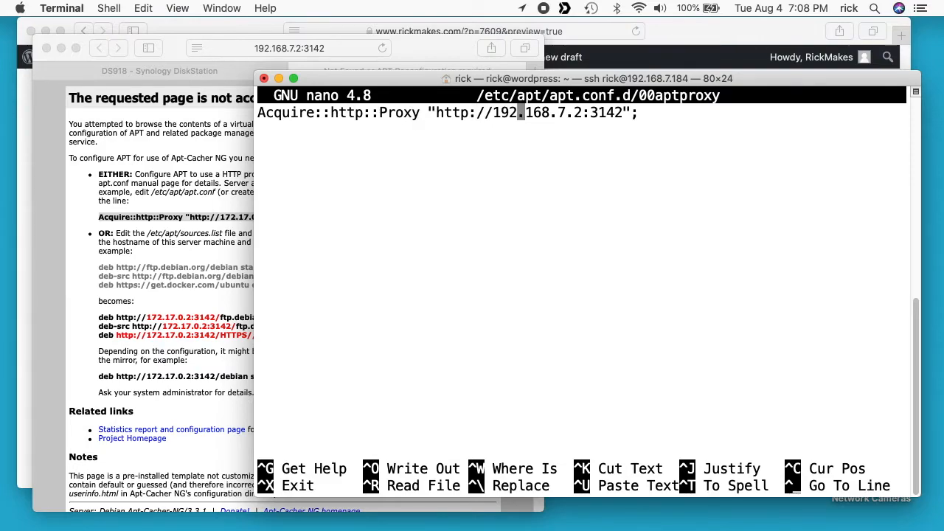
{"action": "type", "text": "3"}
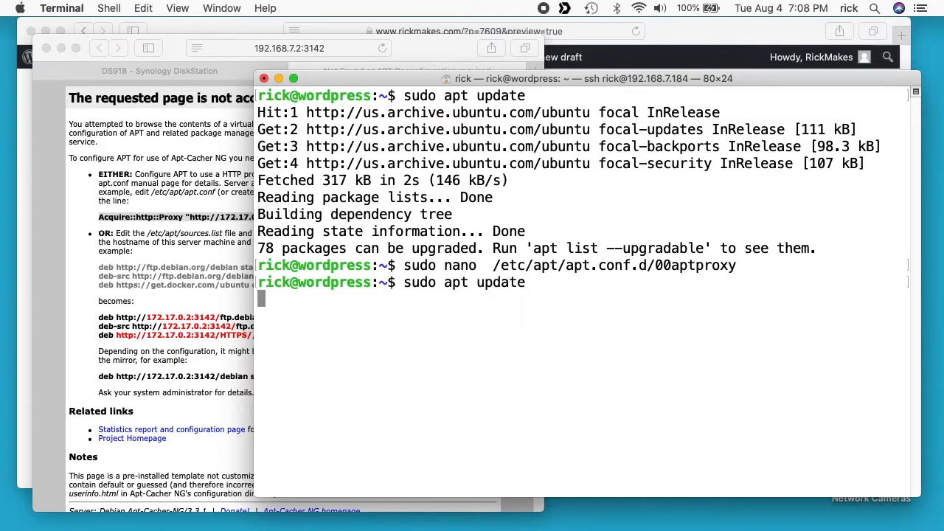
{"action": "key", "text": "Return"}
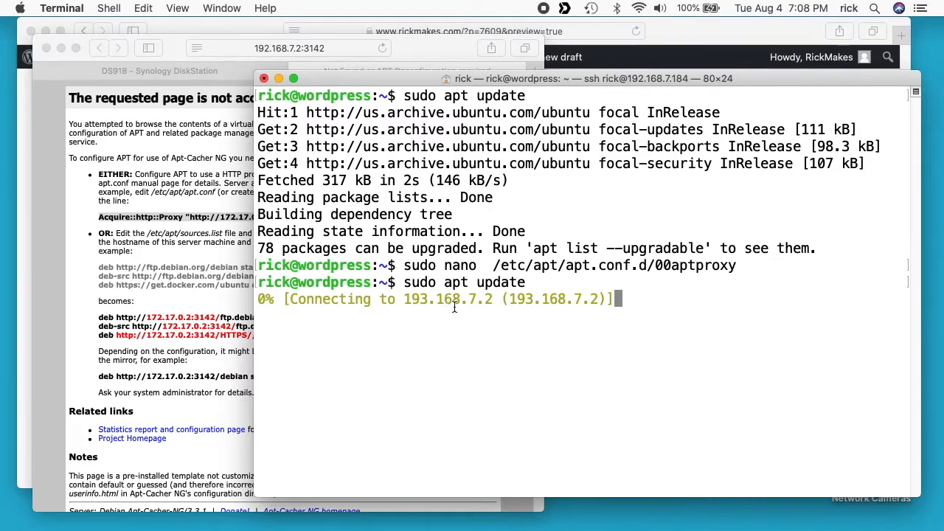
- Cancel the stuck update and save 00aptproxy with the IP corrected to 192.168.7.2
{"action": "key", "text": "ctrl+c"}
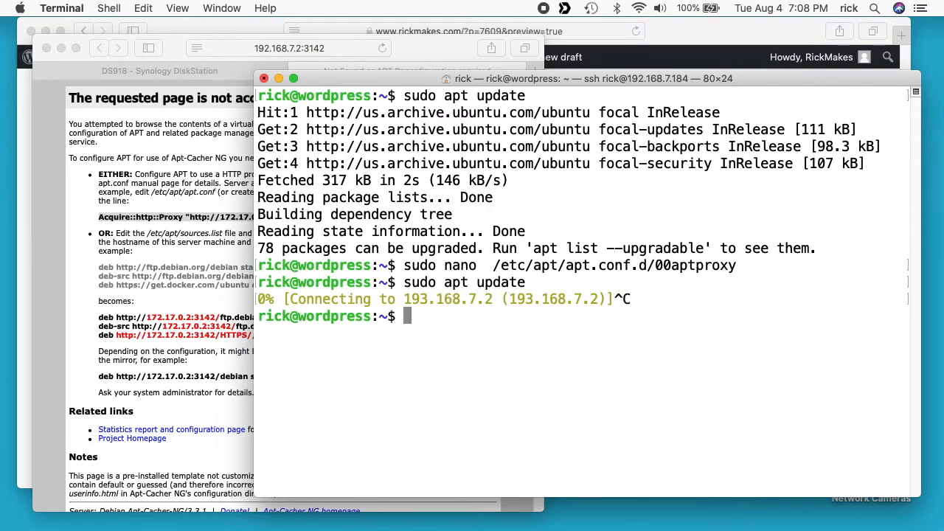
{"action": "type", "text": "sudo nano  /etc/apt/apt.conf.d/00aptproxy"}
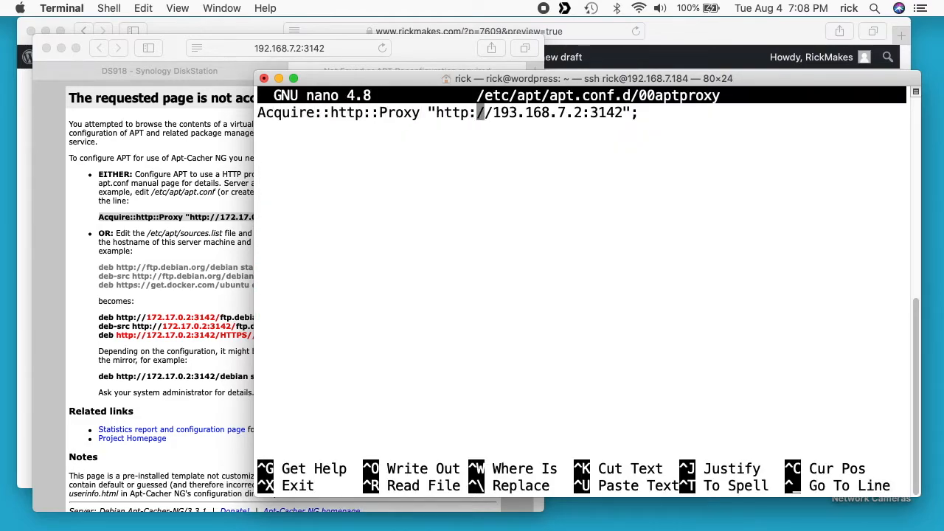
{"action": "key", "text": "ctrl+o"}
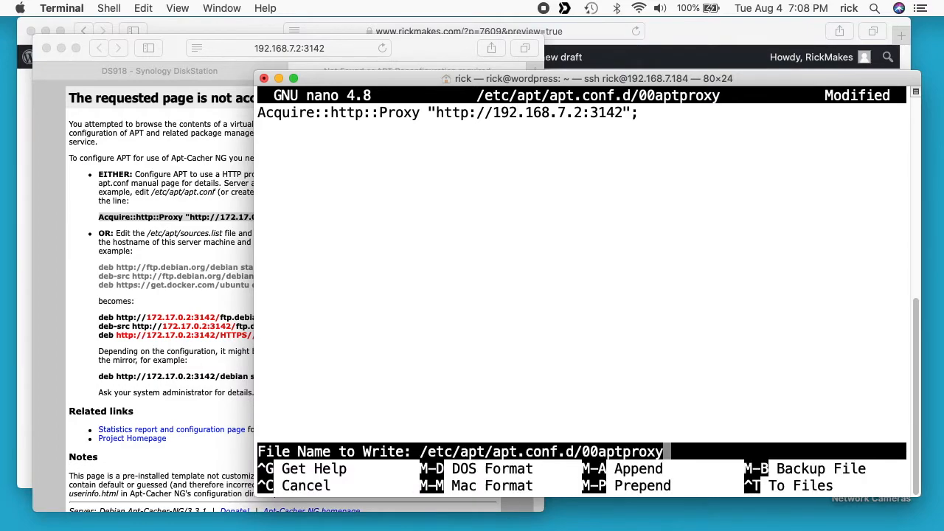
{"action": "key", "text": "Return"}
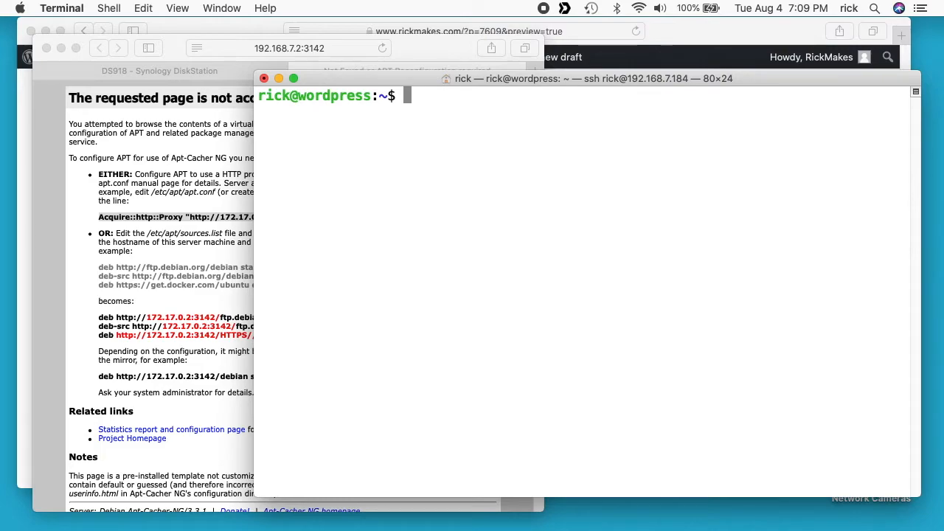
- In /etc/apt/apt.conf.d/, view 90curtin-aptproxy and confirm its 192.168.7.2:3142 proxy lines are commented out
{"action": "type", "text": "cd /etc/"}
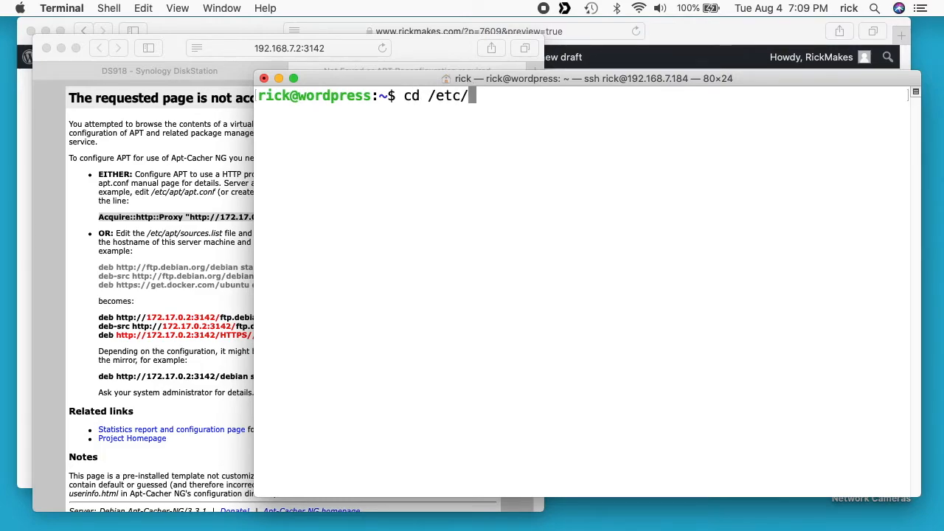
{"action": "type", "text": "apt/"}
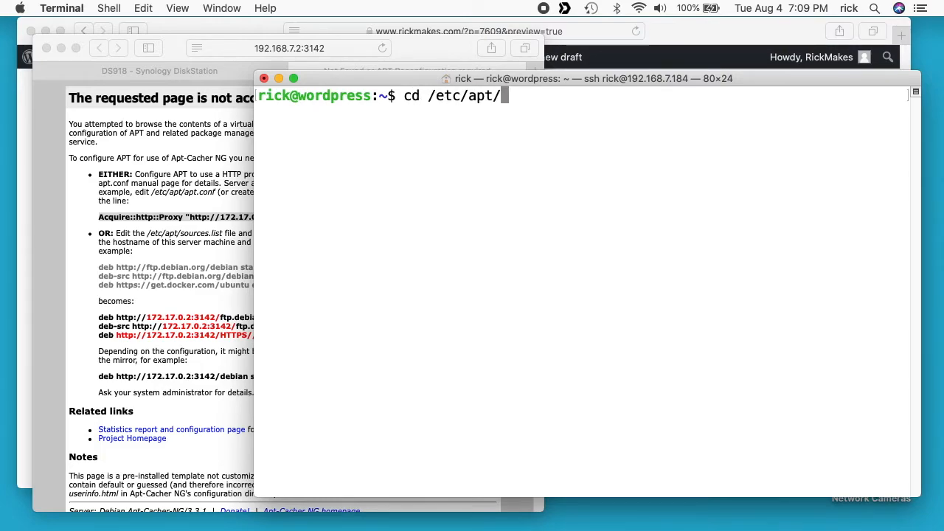
{"action": "type", "text": "apt.conf.d/"}
{"action": "type", "text": "ls"}
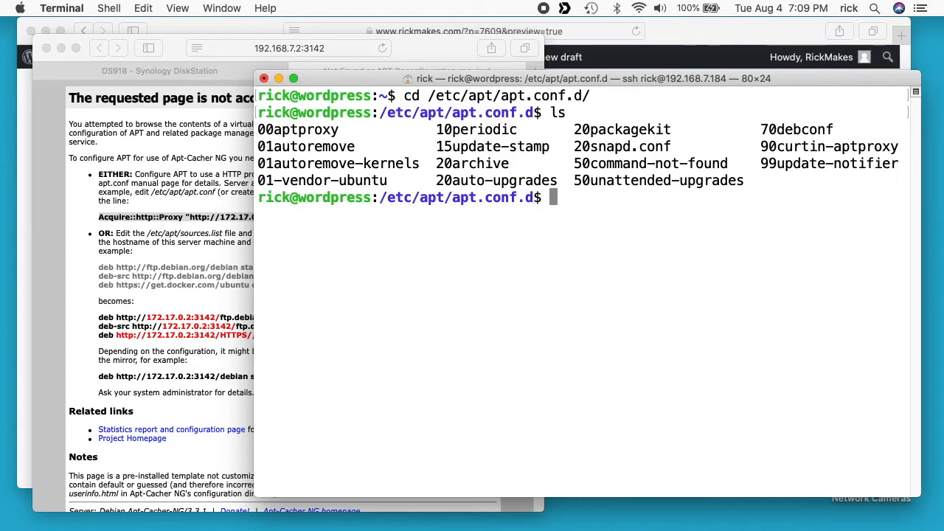
{"action": "mouse_move", "coordinate": [758, 148]}
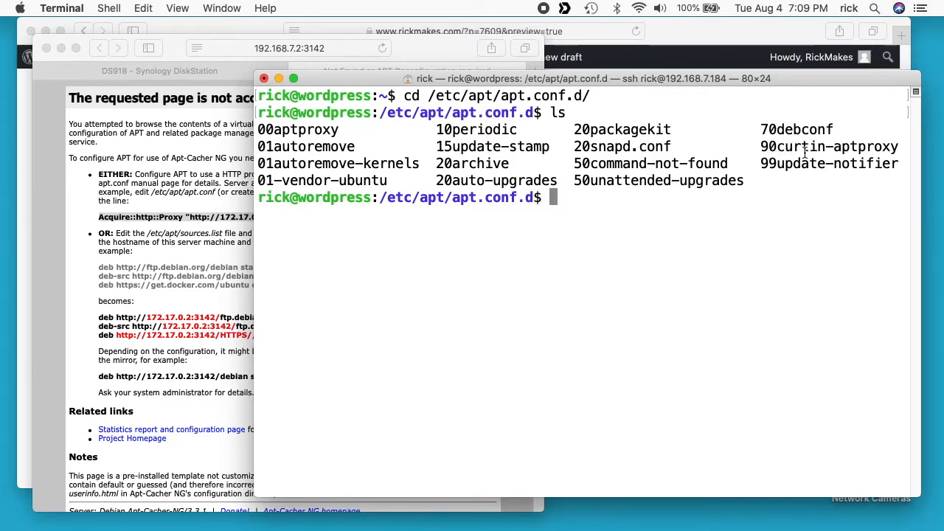
{"action": "type", "text": "c"}
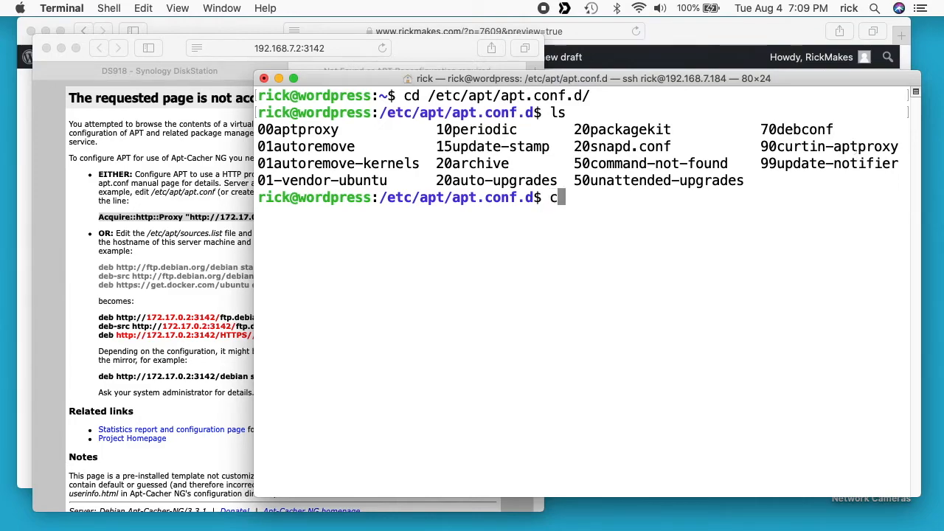
{"action": "type", "text": "at 90curtin-aptproxy"}
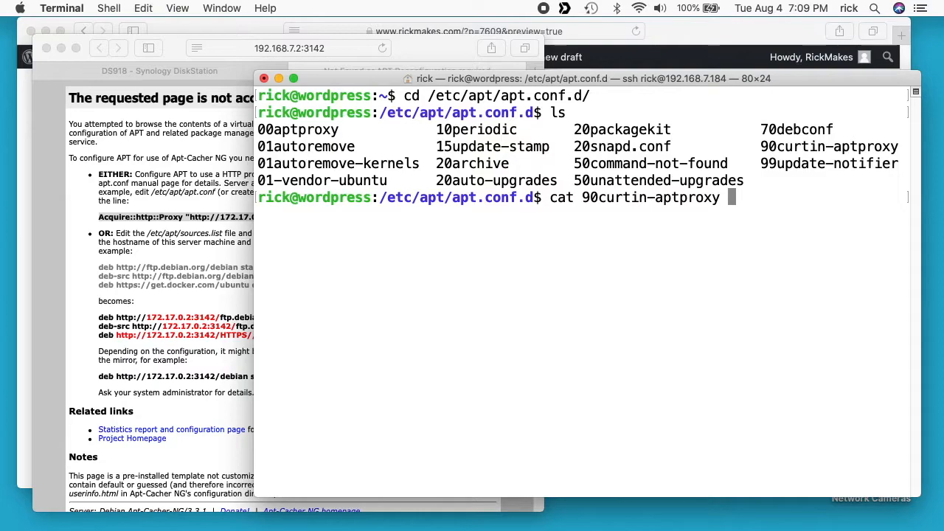
{"action": "key", "text": "Return"}
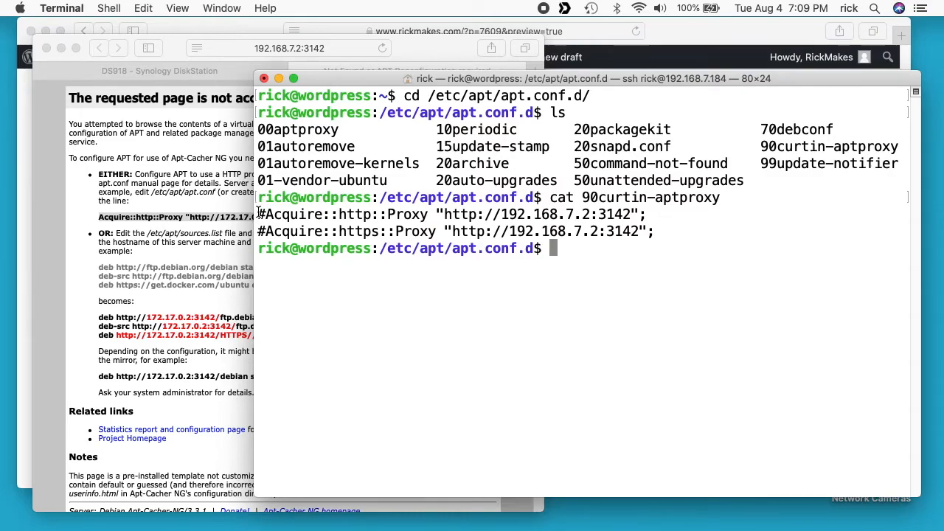
{"action": "mouse_move", "coordinate": [346, 216]}
{"action": "type", "text": "sud"}
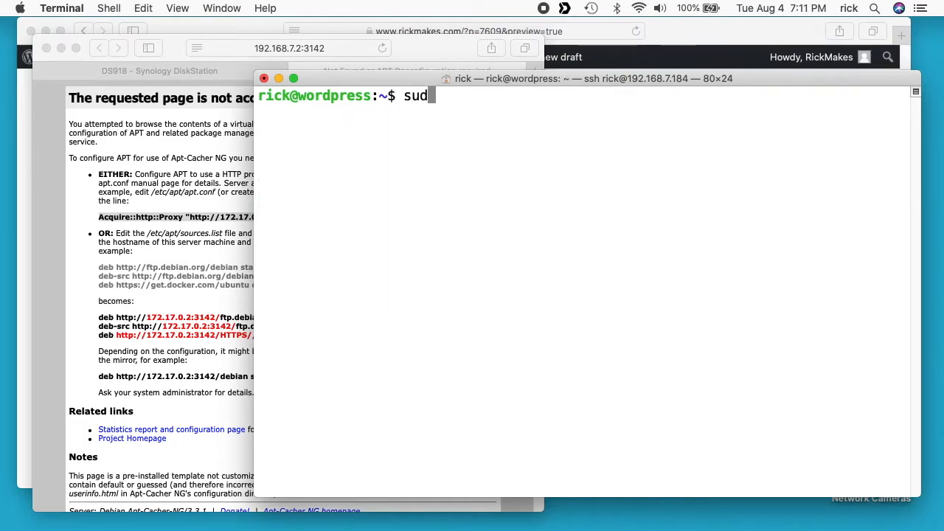
- Run sudo apt update, then sudo apt upgrade, answering Y to upgrade 78 packages
{"action": "type", "text": "o apt update"}
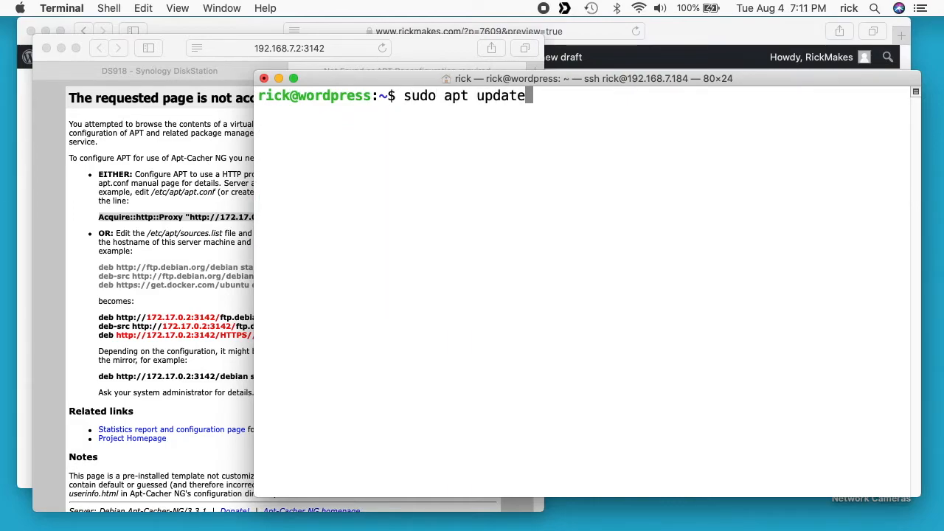
{"action": "key", "text": "Return"}
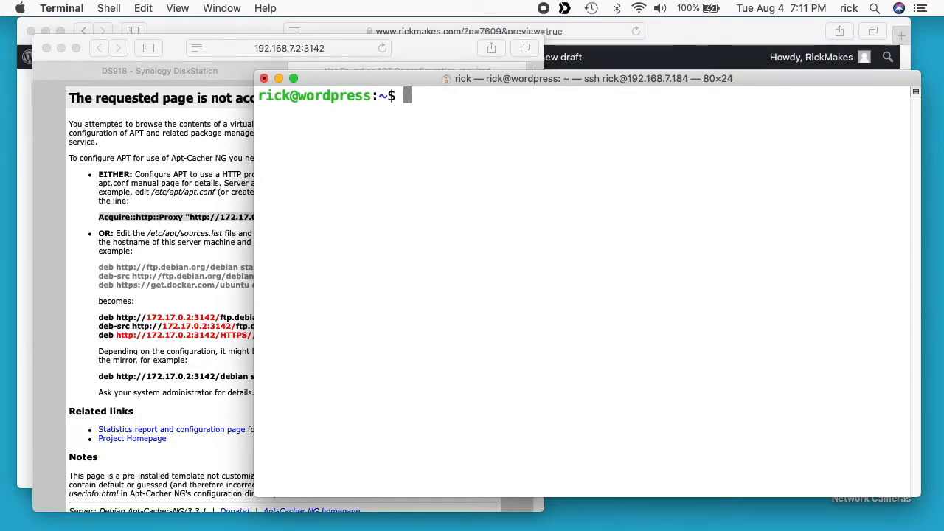
{"action": "type", "text": "sudo apt upgrade"}
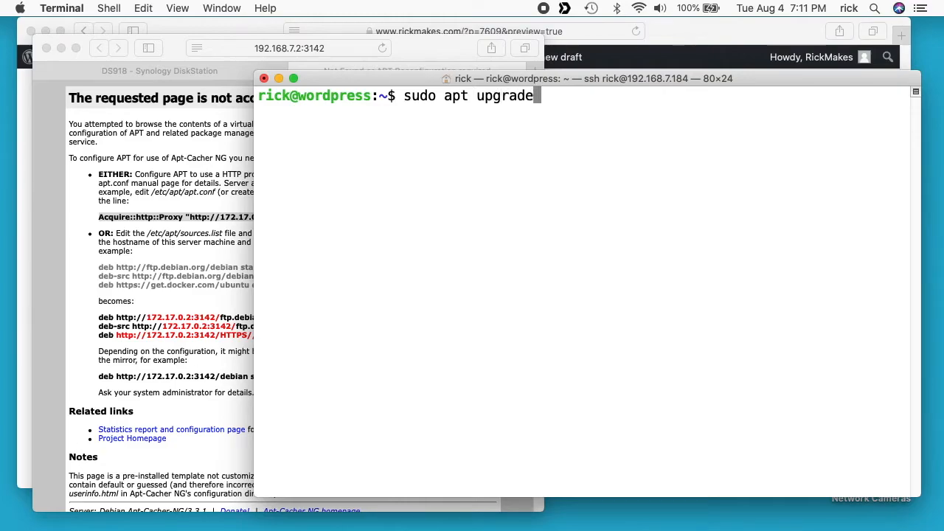
{"action": "key", "text": "Return"}
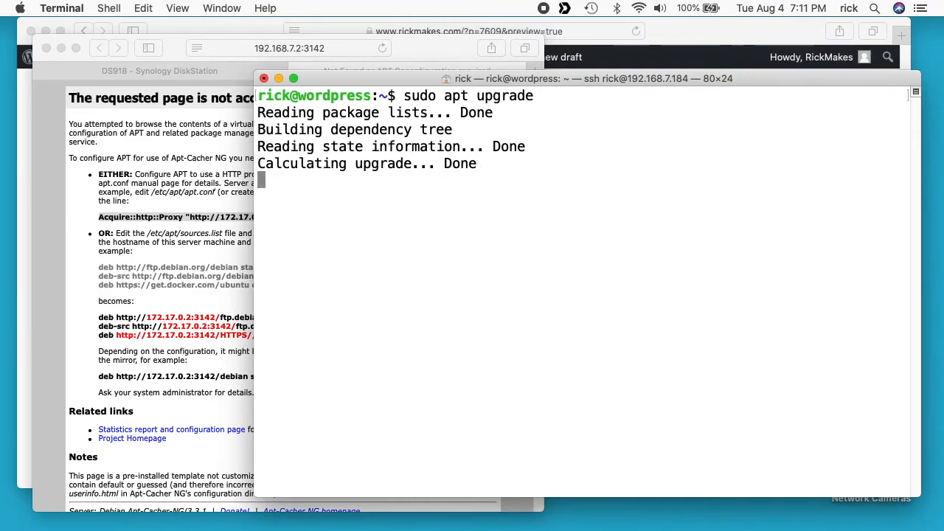
{"action": "type", "text": "Y/n] Y"}
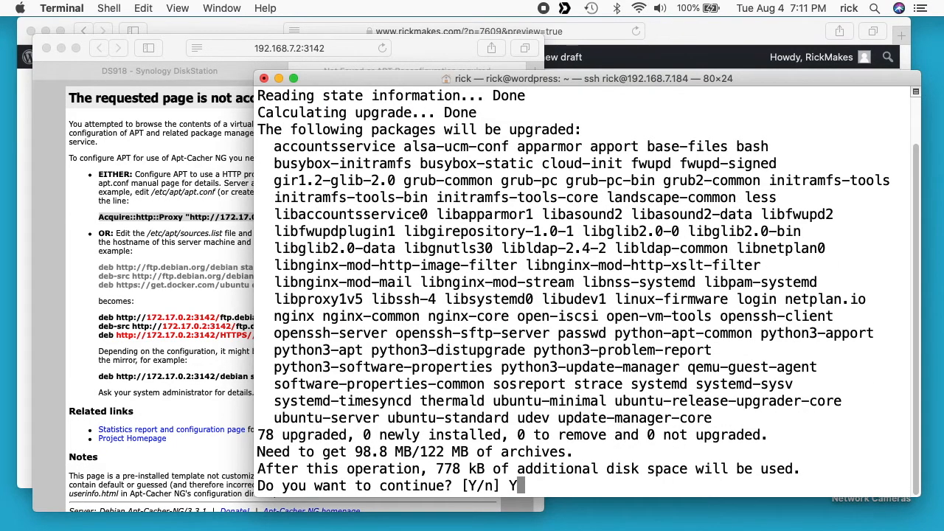
{"action": "key", "text": "Return"}
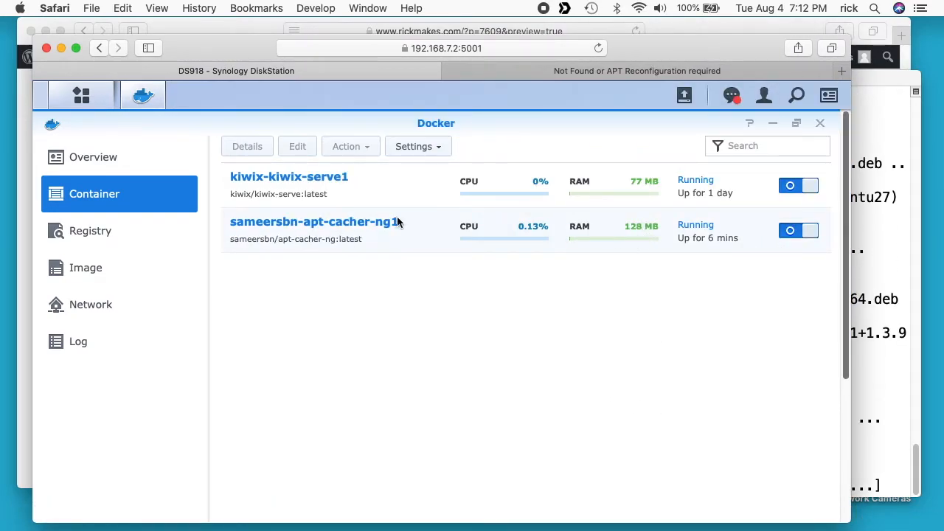
{"action": "mouse_move", "coordinate": [704, 170]}
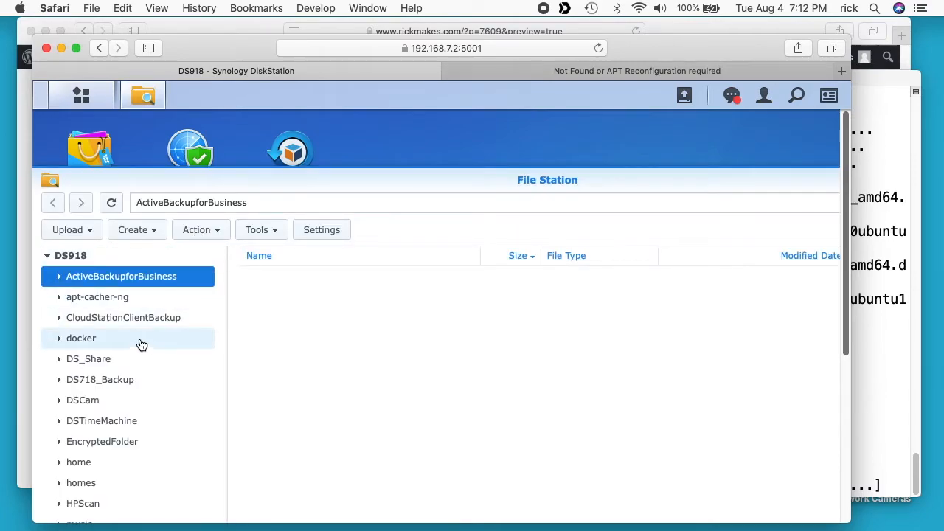
- Open apt-cacher-ng, expand uburep's pool folder, and open the cached update-manager folder
{"action": "left_click", "coordinate": [97, 296]}
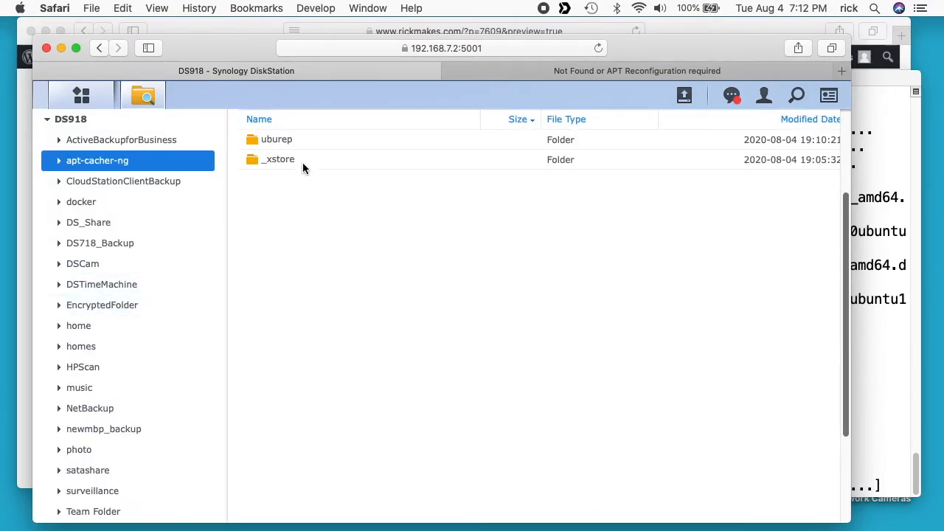
{"action": "mouse_move", "coordinate": [255, 140]}
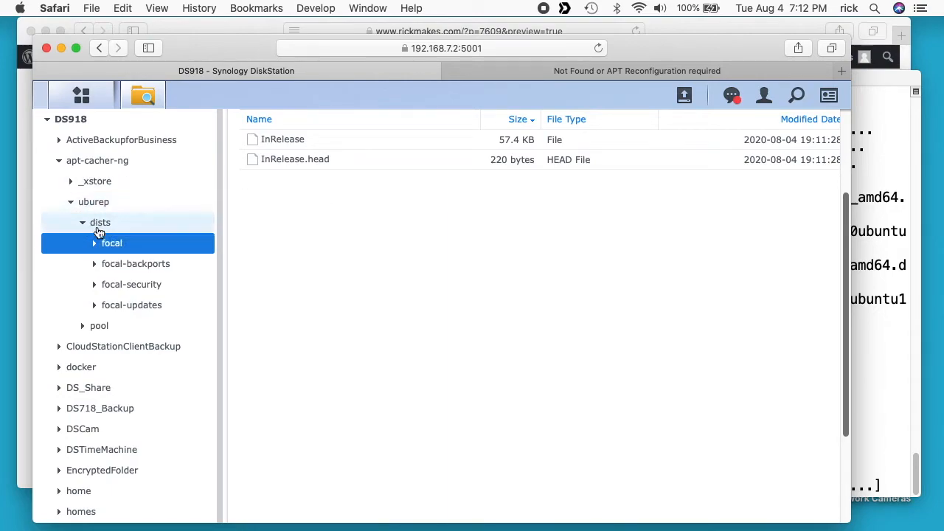
{"action": "left_click", "coordinate": [99, 325]}
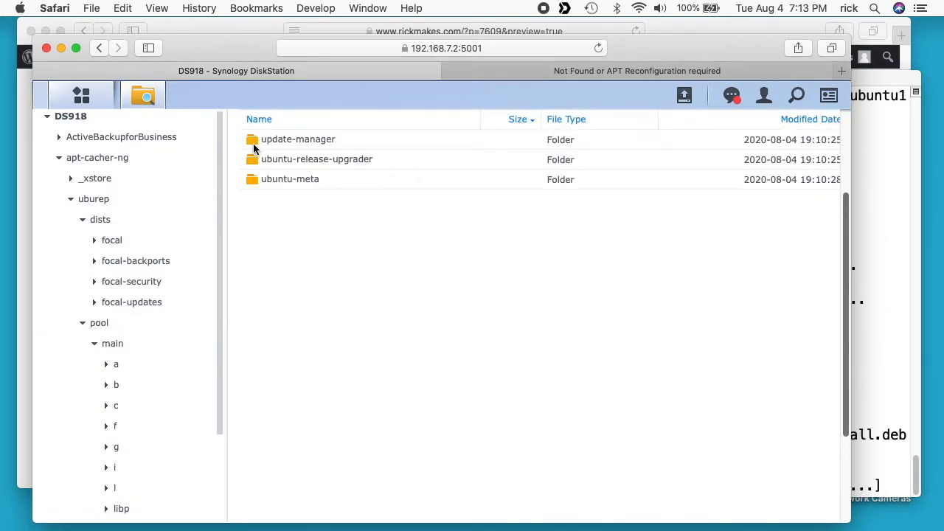
{"action": "double_click", "coordinate": [298, 139]}
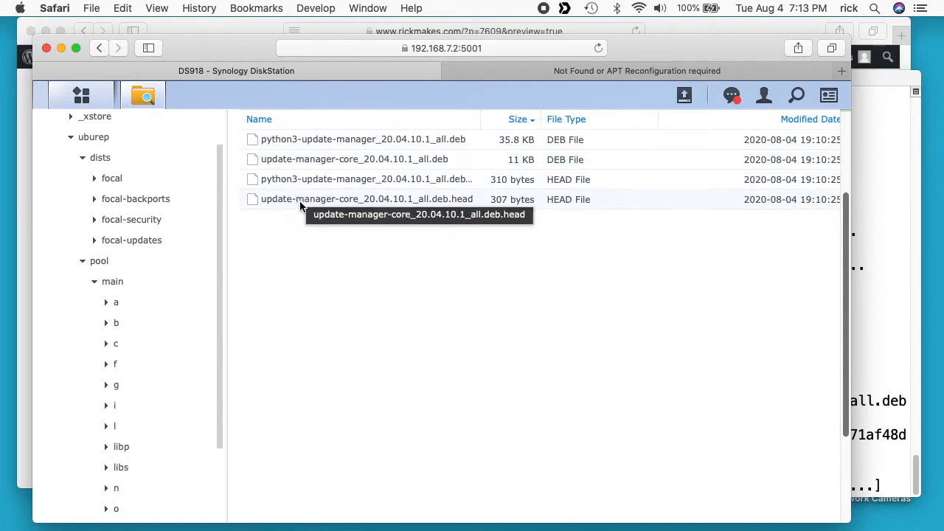
{"action": "mouse_move", "coordinate": [302, 219]}
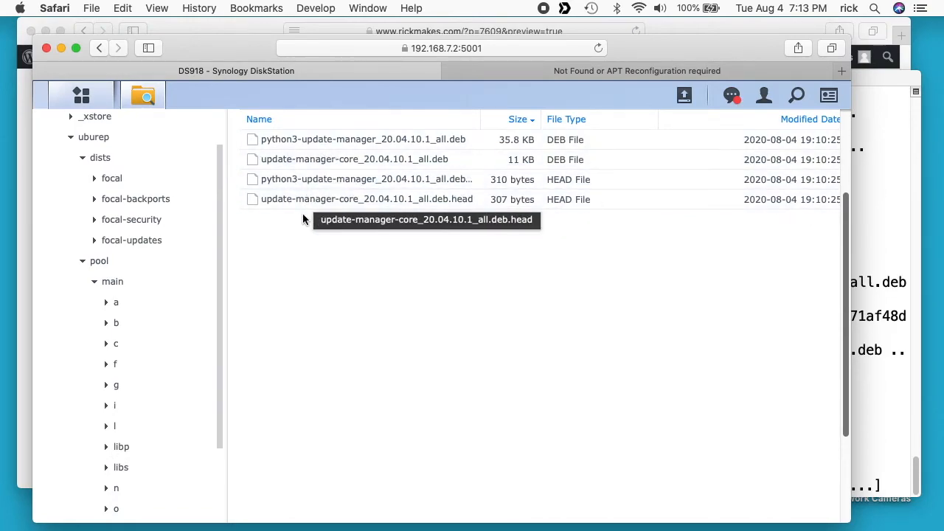